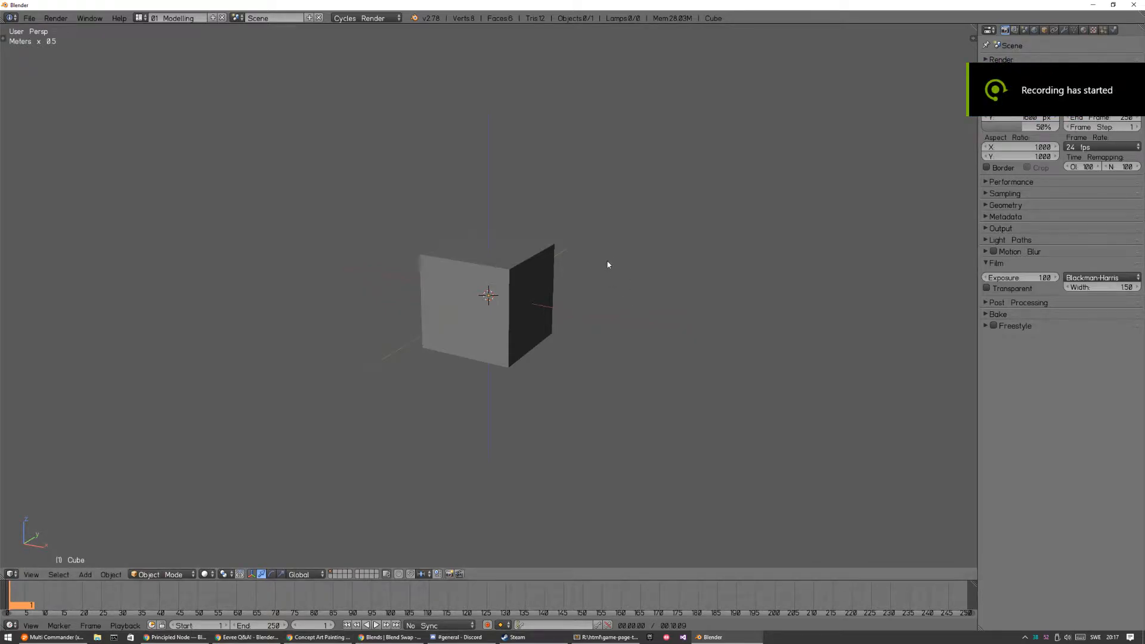
mouse_move(544, 228)
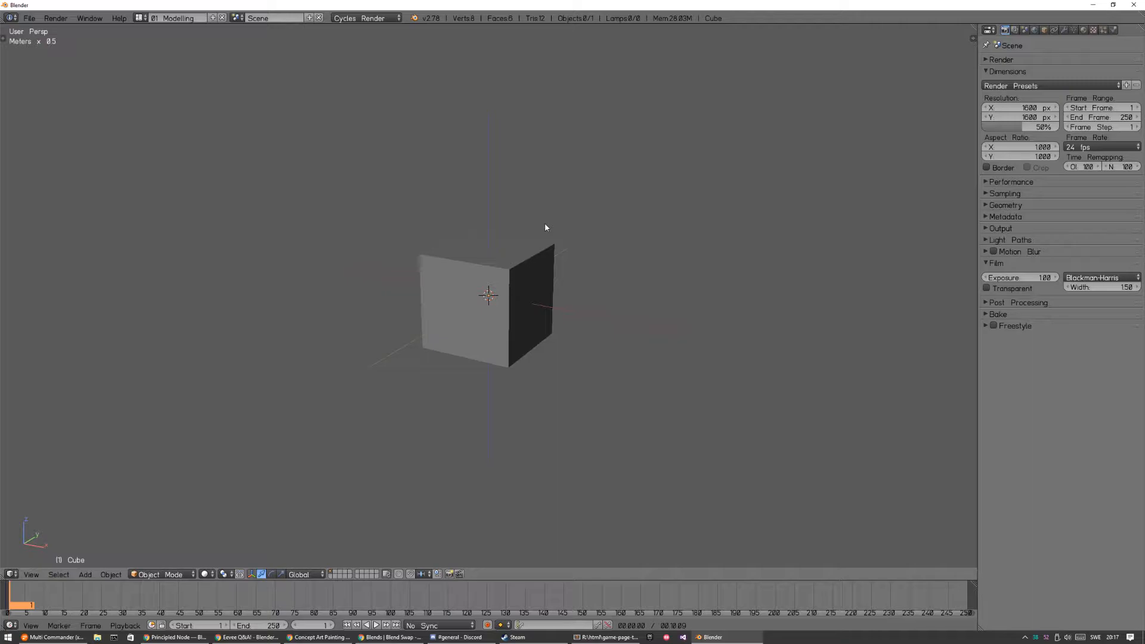
mouse_move(551, 270)
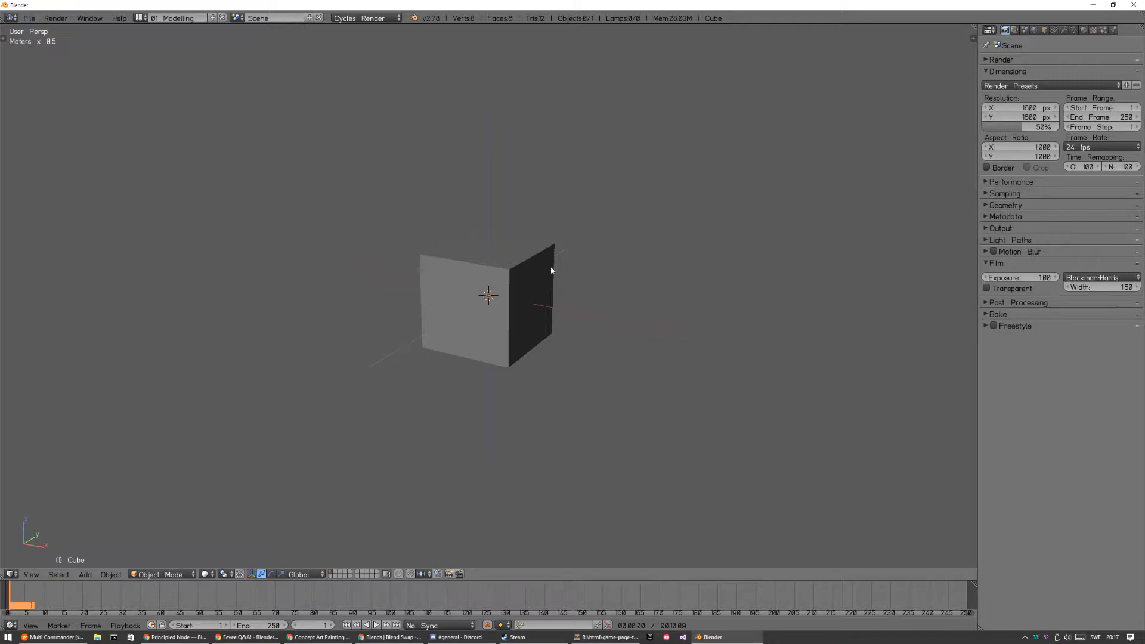
mouse_move(190, 557)
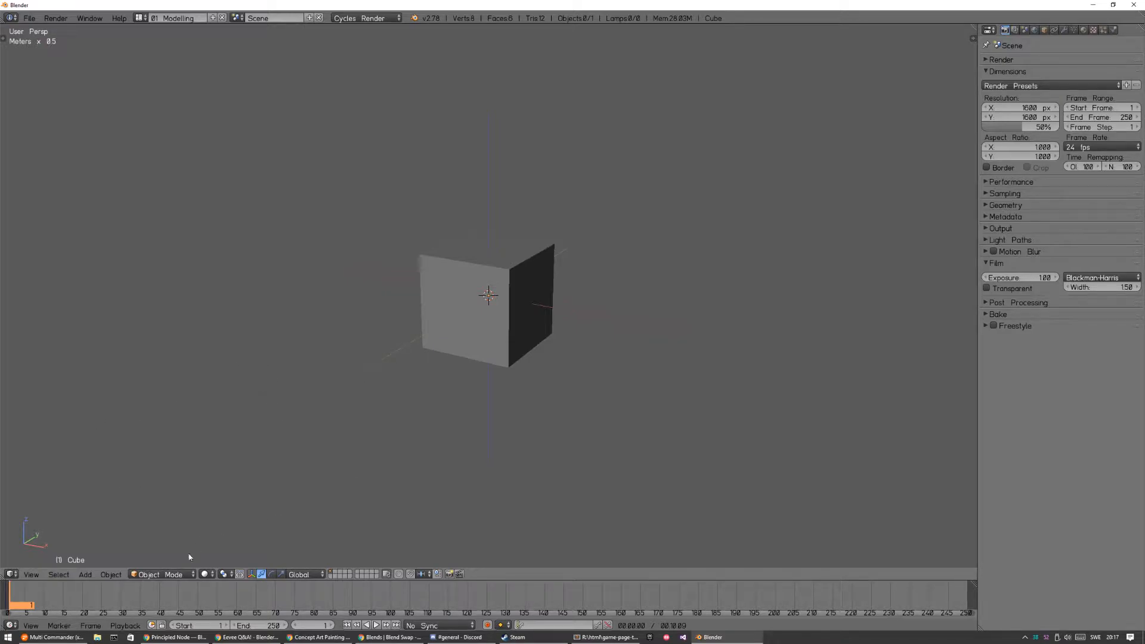
Bring the Chrome window with the YouTube concept-art video to the front.
left_click(318, 637)
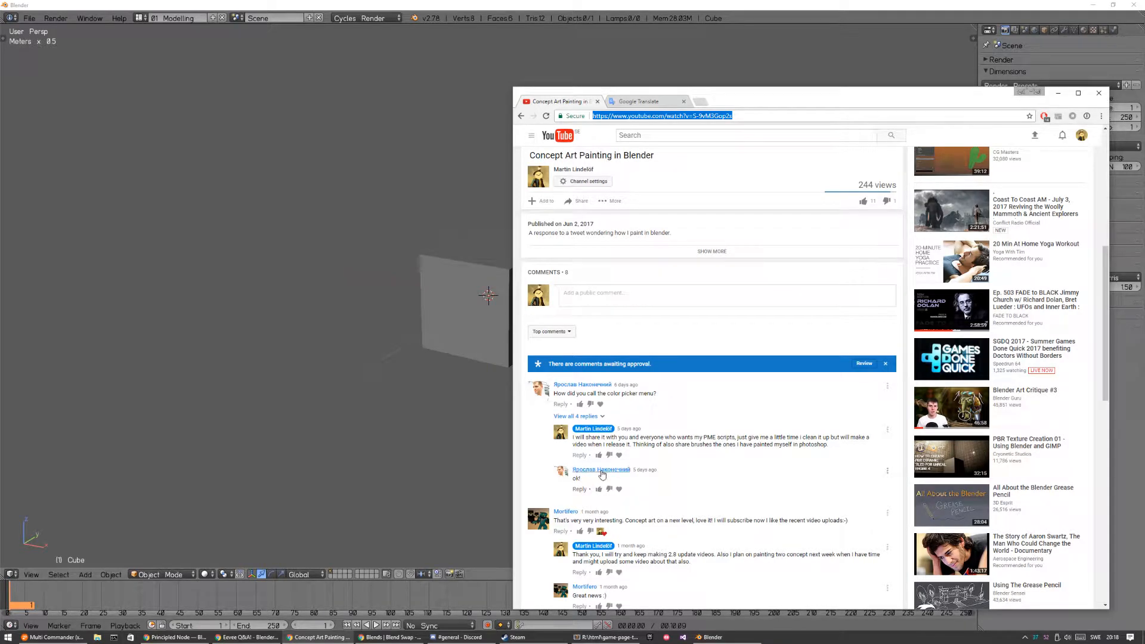
mouse_move(613, 395)
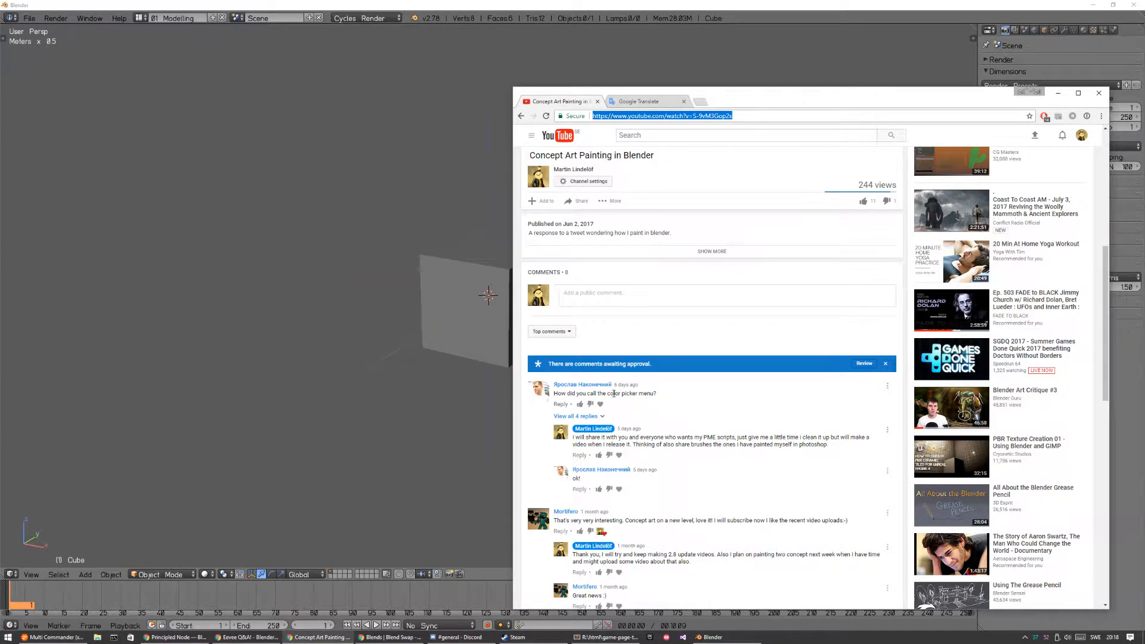
mouse_move(633, 418)
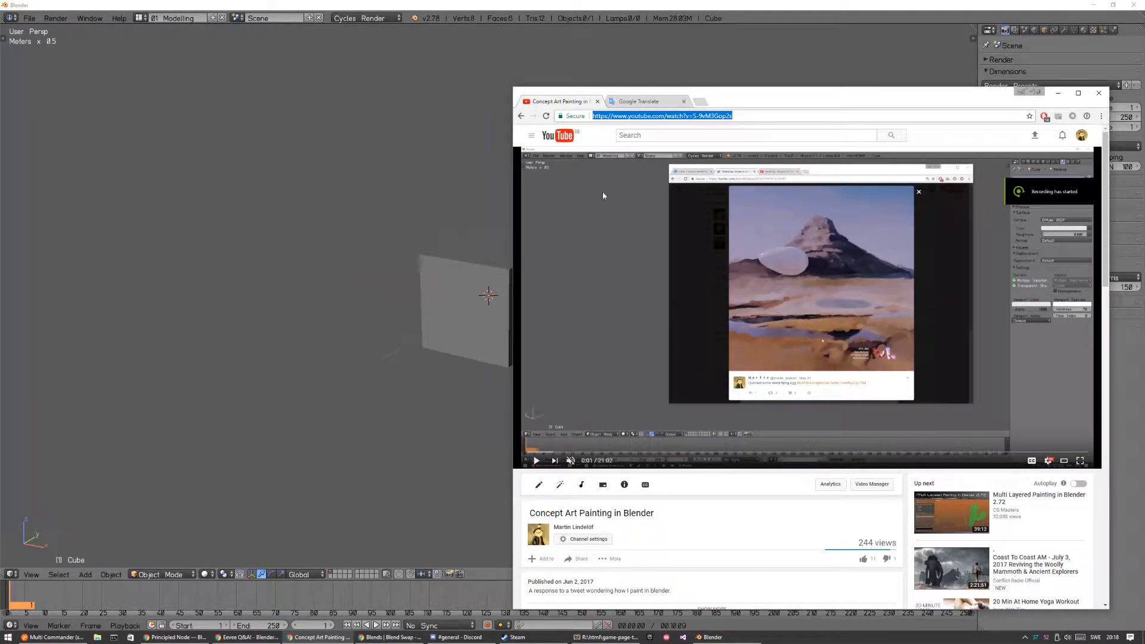
mouse_move(603, 299)
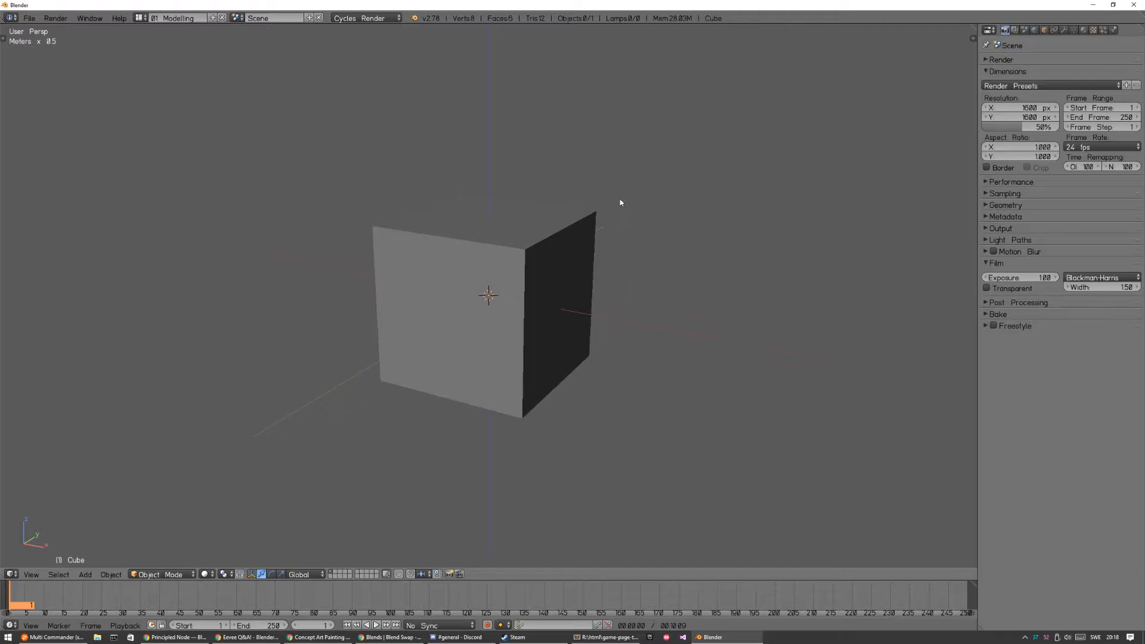
mouse_move(601, 295)
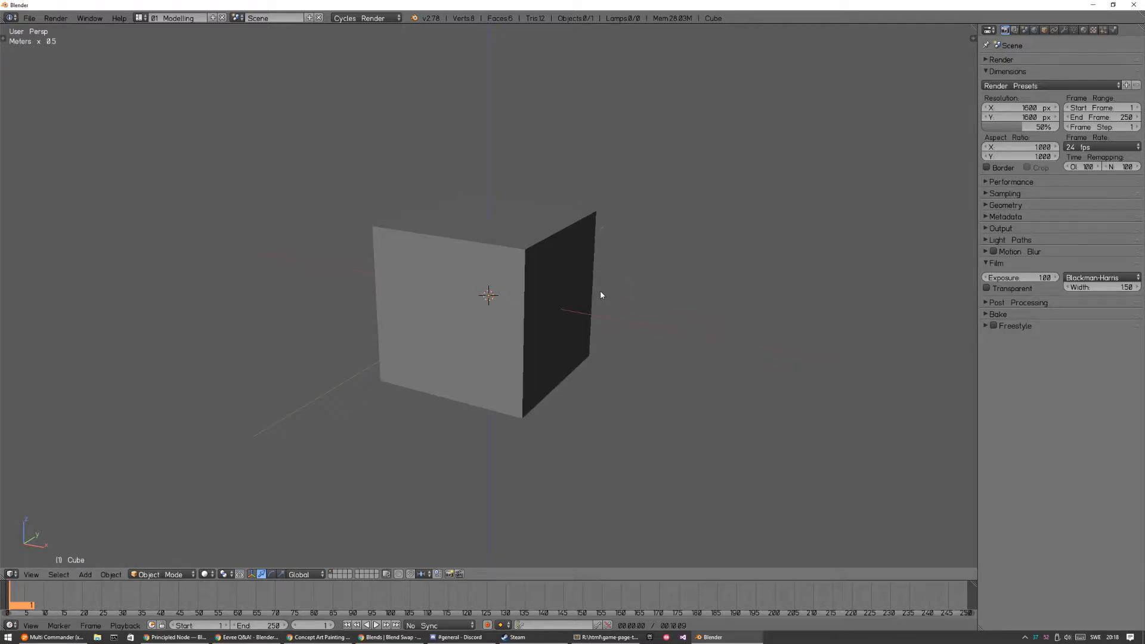
mouse_move(569, 246)
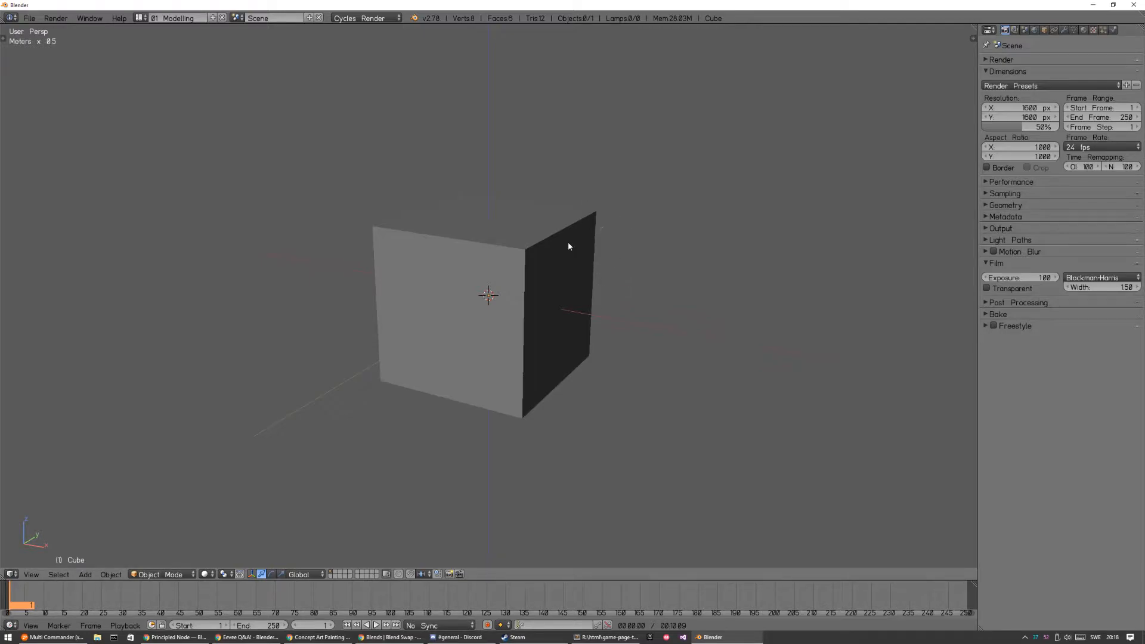
left_click(316, 637)
type("blende")
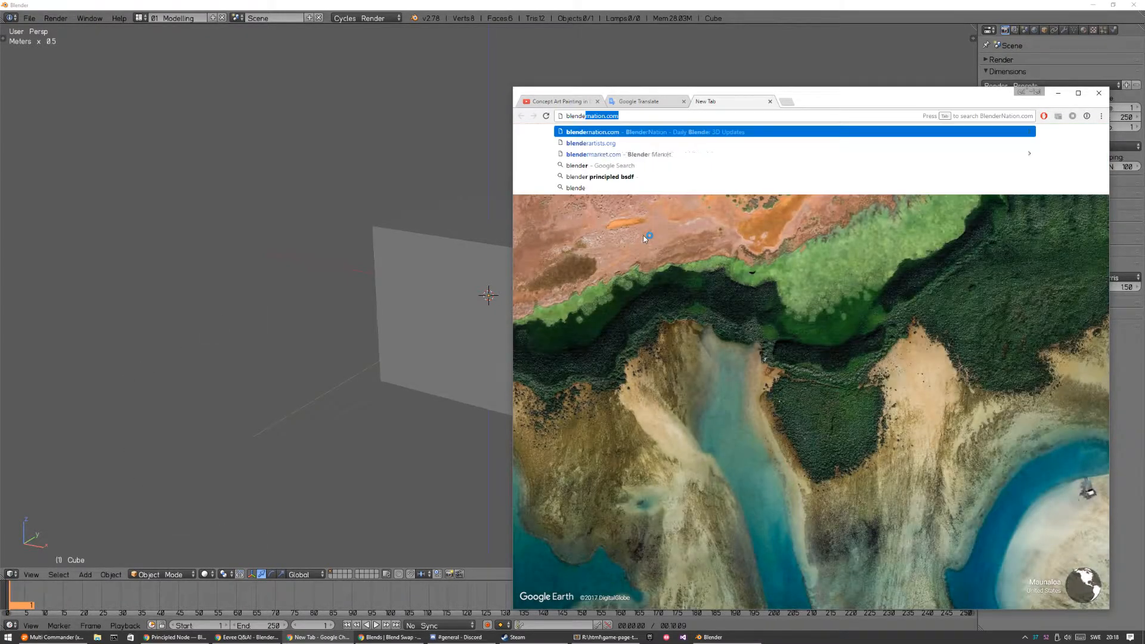
Go to blendermarket.com and search the store for 'pie menu editor'.
left_click(594, 154)
type("pie menu editor")
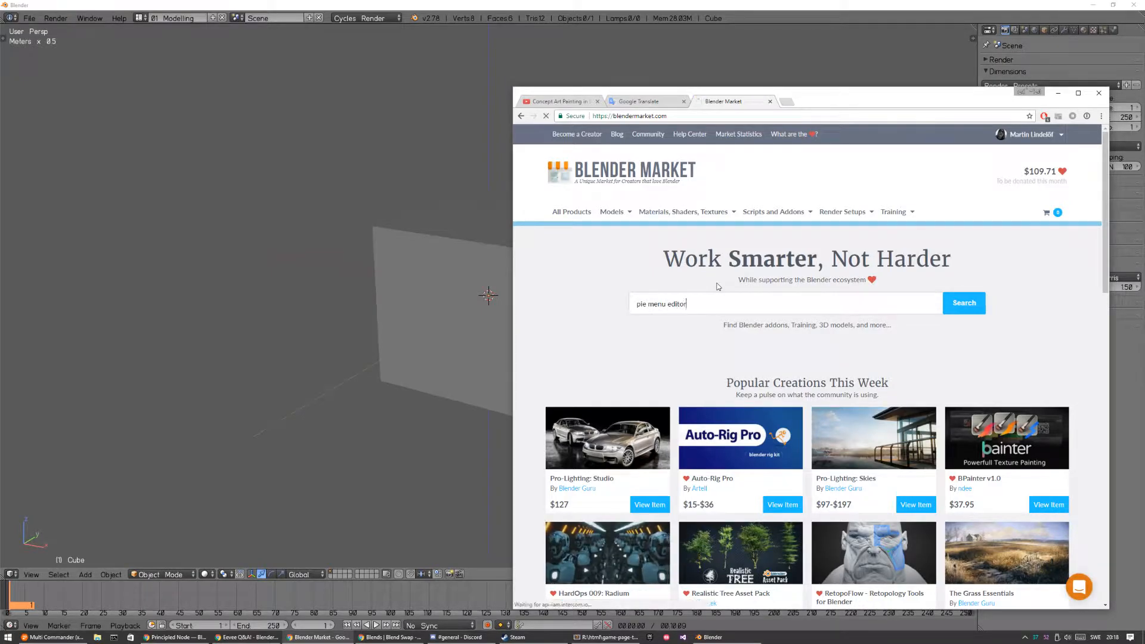
left_click(963, 302)
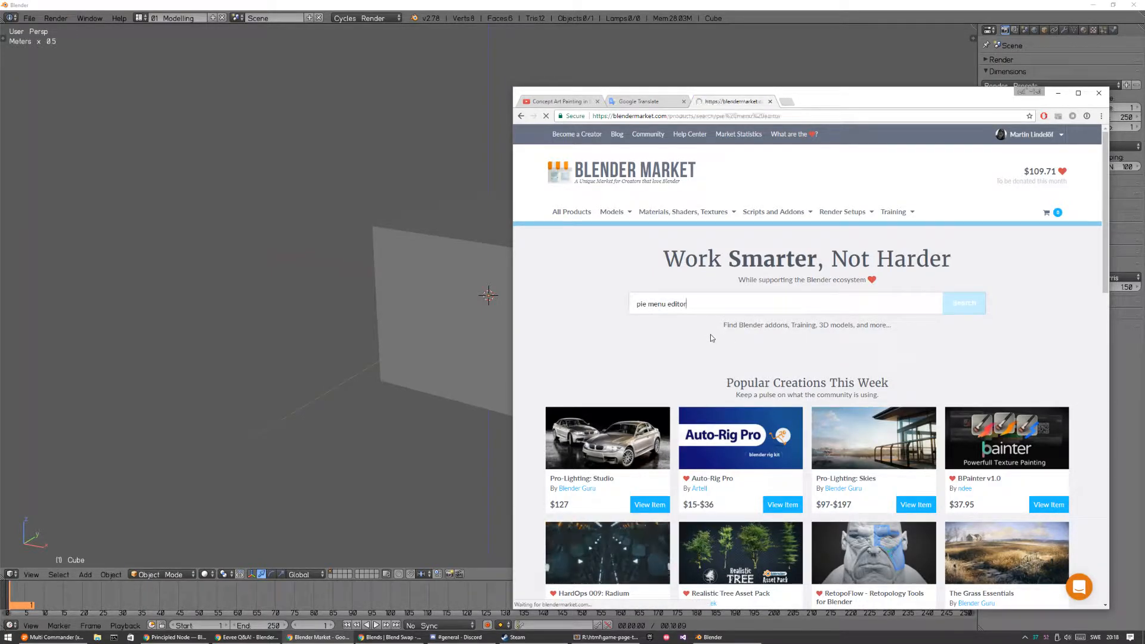
left_click(964, 303)
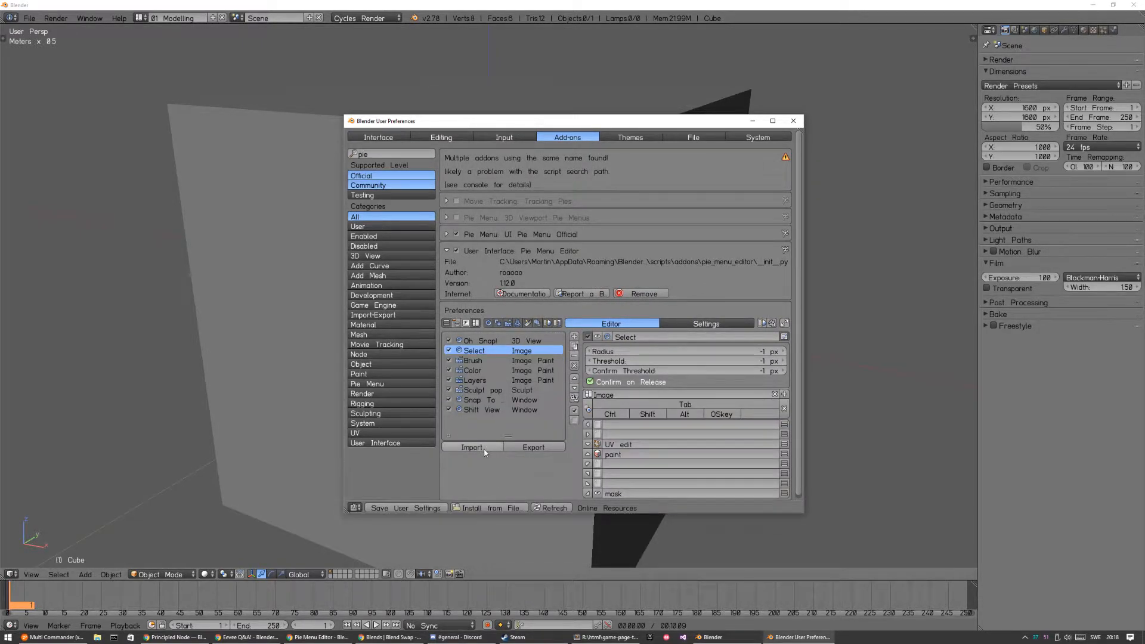
Inspect the Pie Menu Editor's pie menu list in Add-ons, then close the preferences window.
left_click(472, 446)
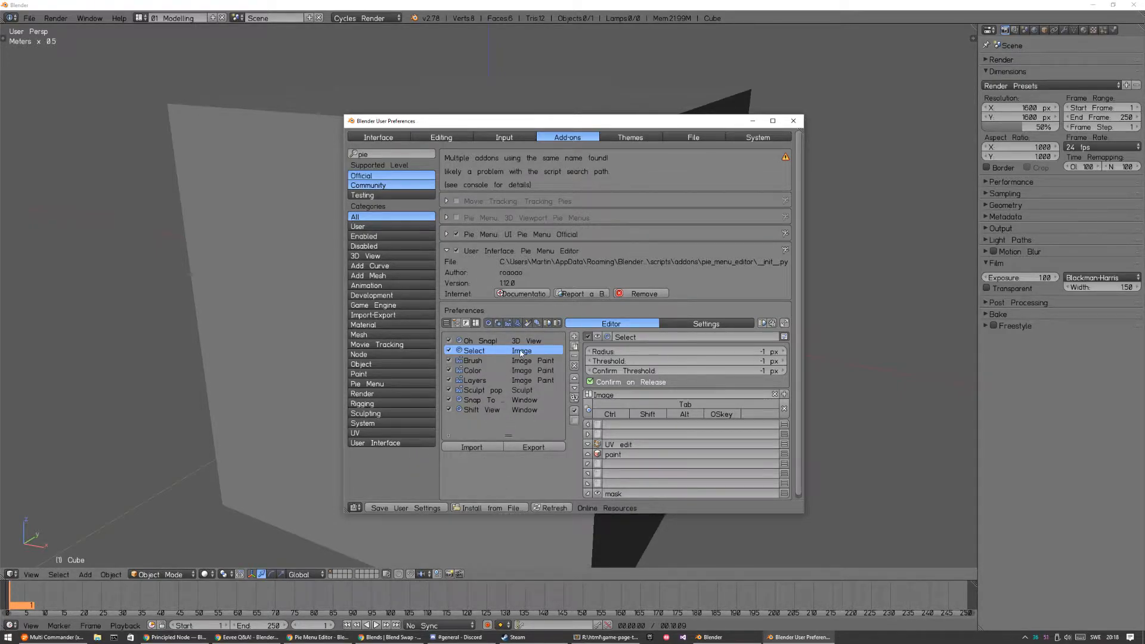
mouse_move(517, 419)
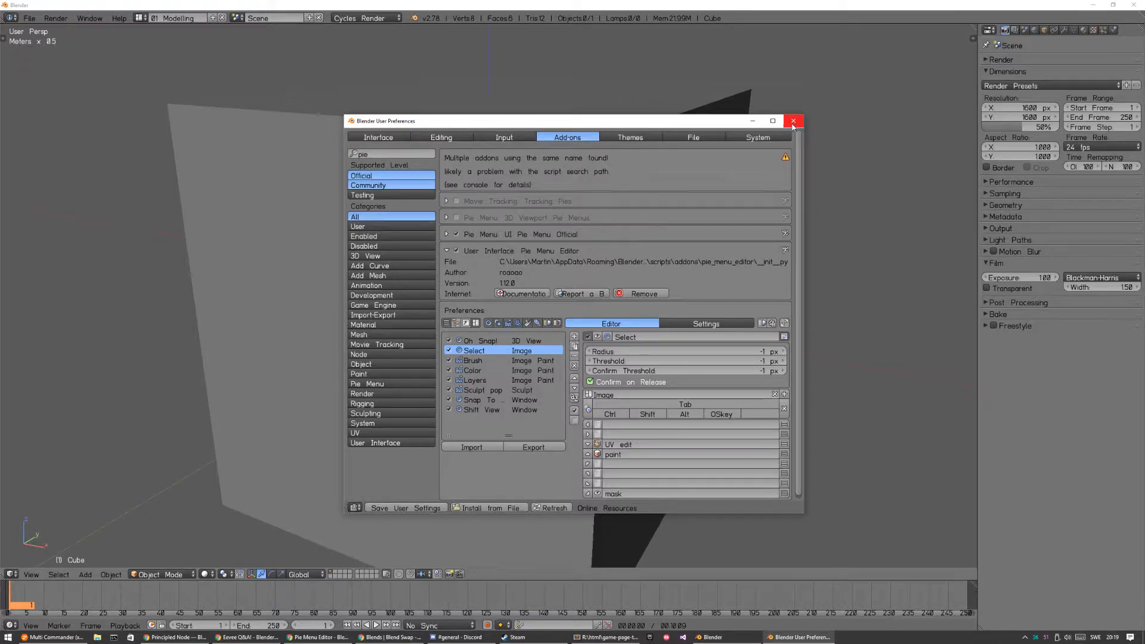
left_click(793, 121)
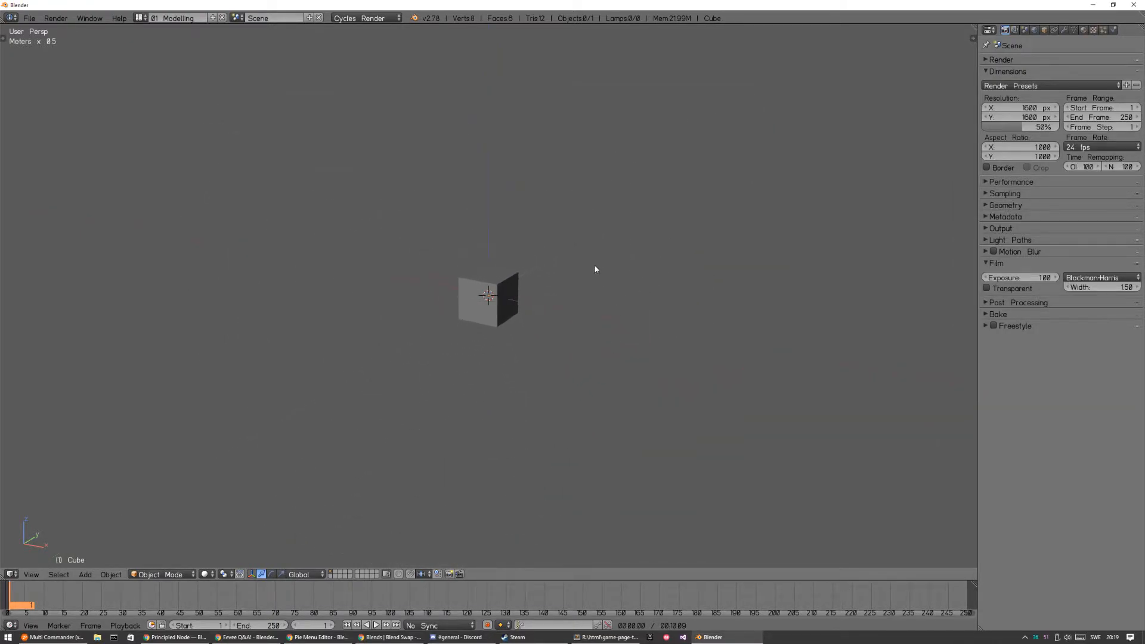
Use the Shift+S snap pie to move the cube onto the 3D cursor.
key("shift+s")
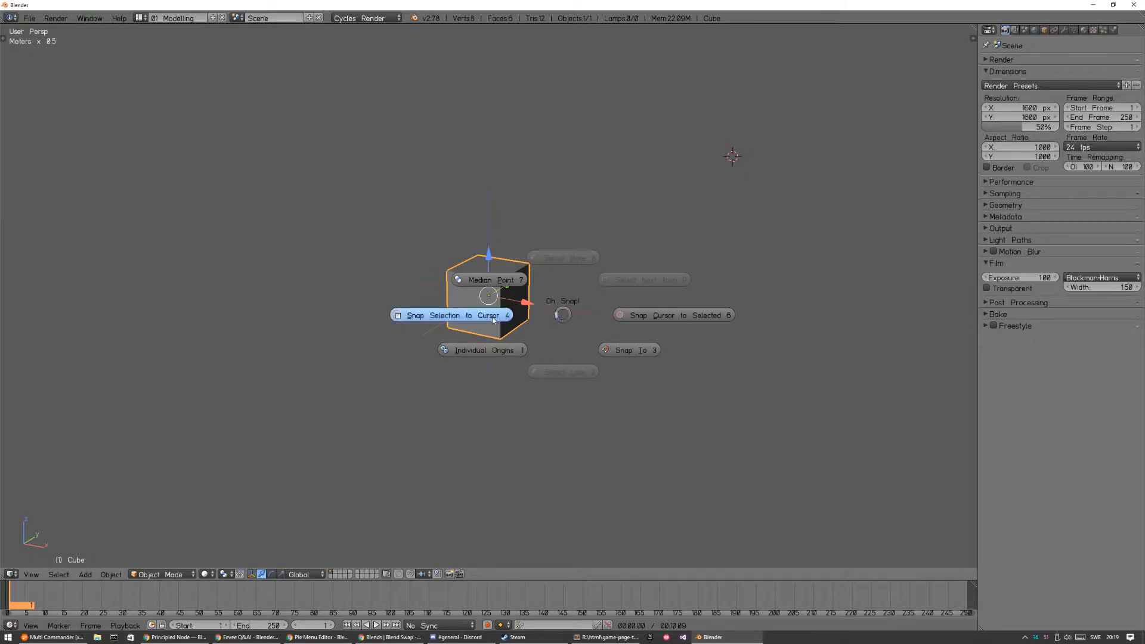
mouse_move(562, 315)
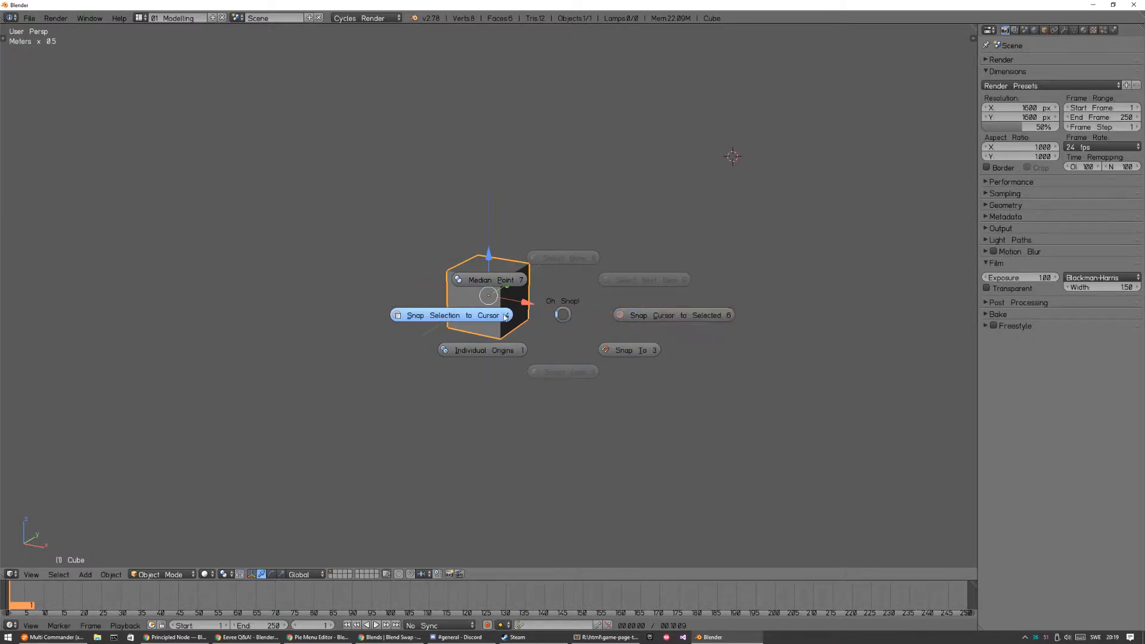
left_click(446, 315)
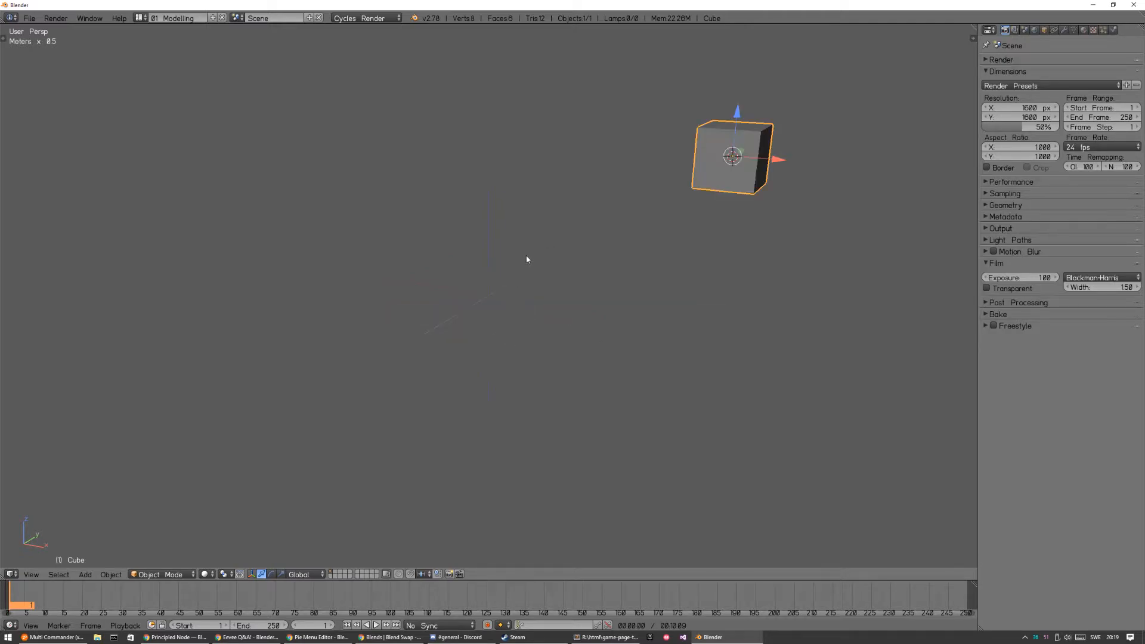
mouse_move(623, 346)
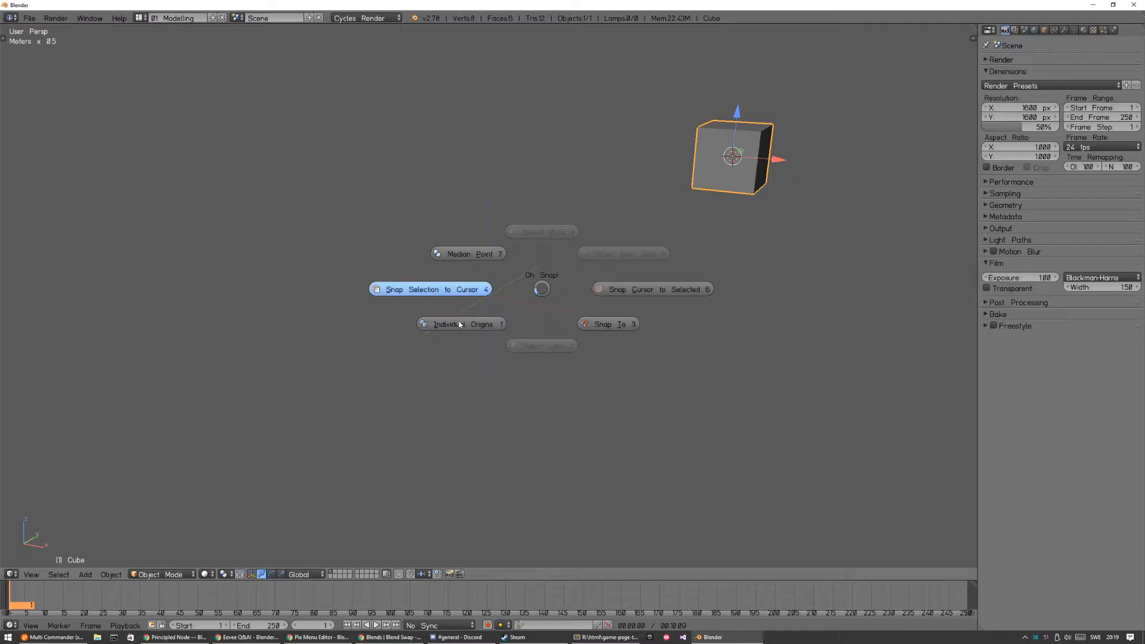
mouse_move(580, 325)
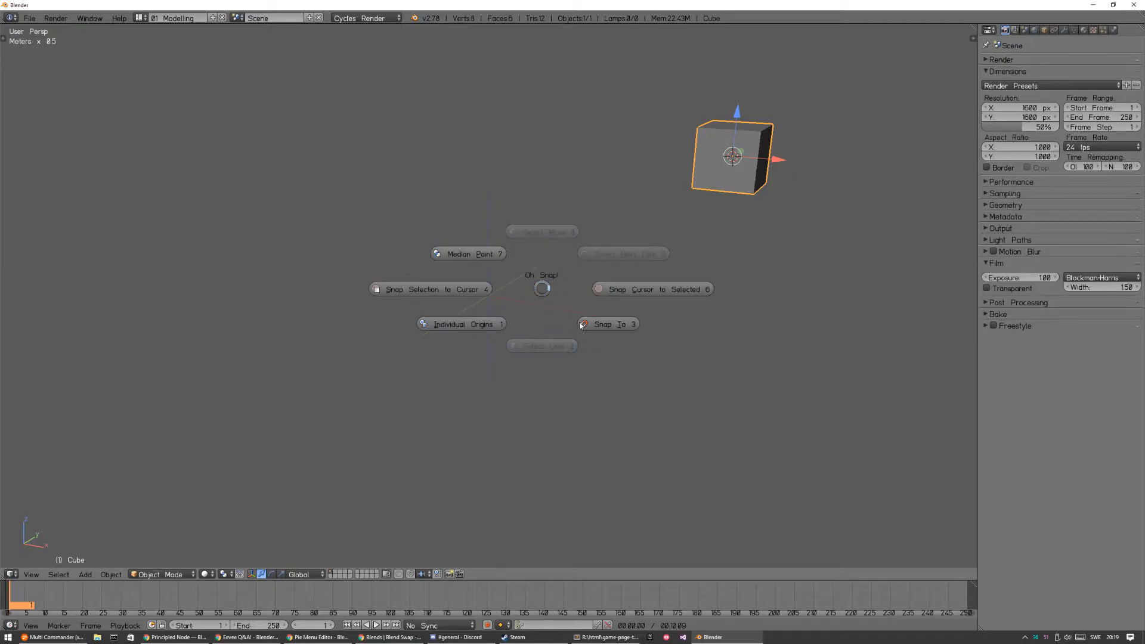
mouse_move(605, 293)
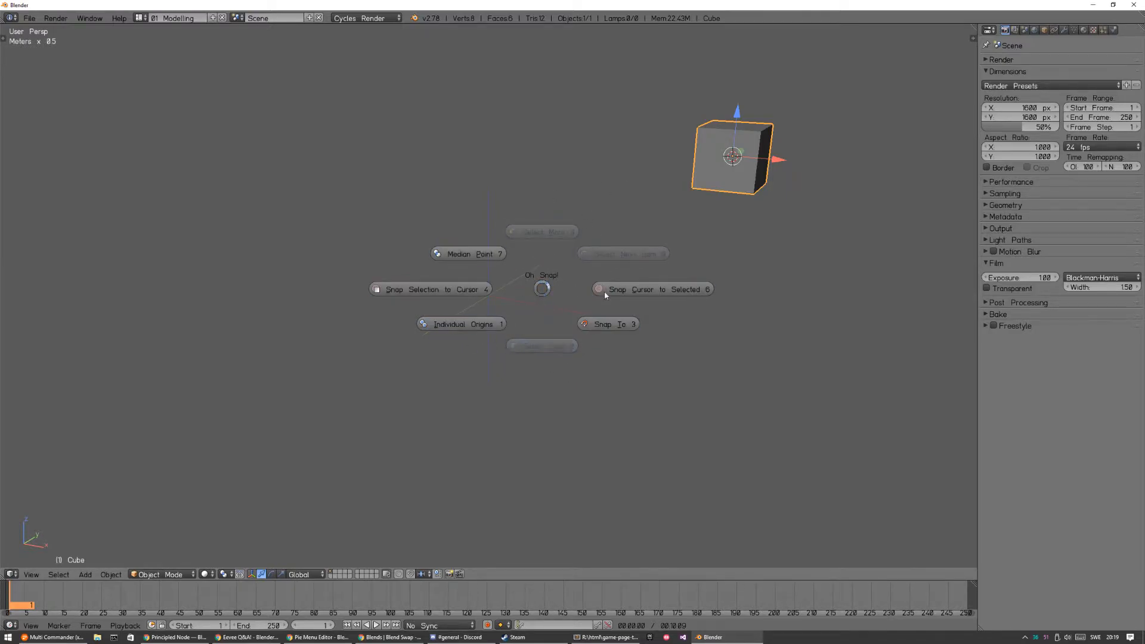
mouse_move(650, 289)
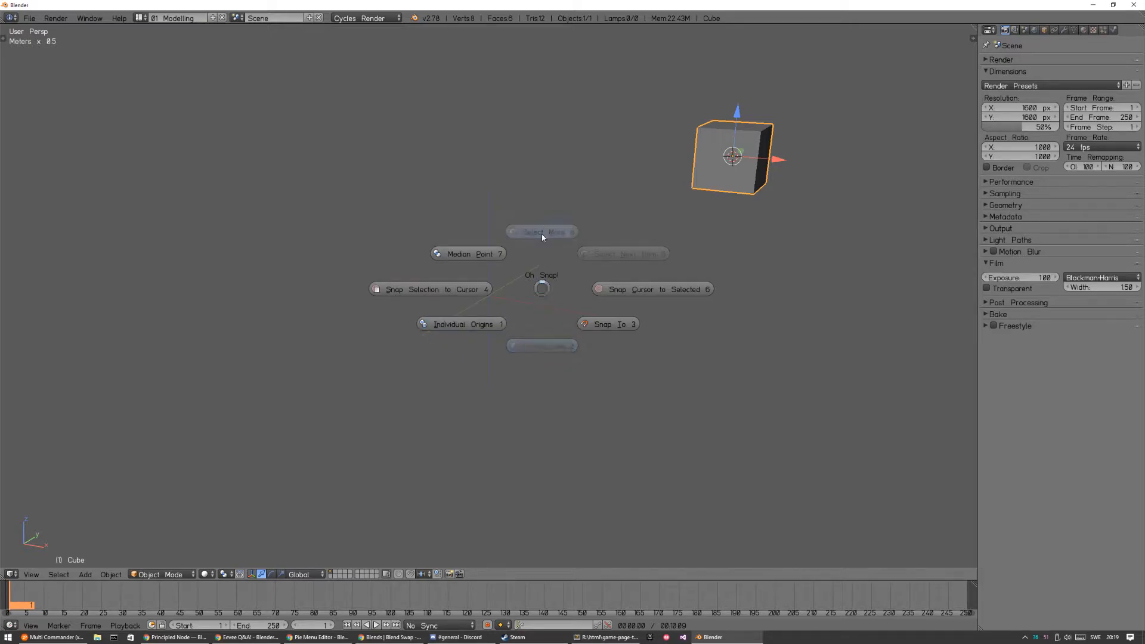
mouse_move(551, 371)
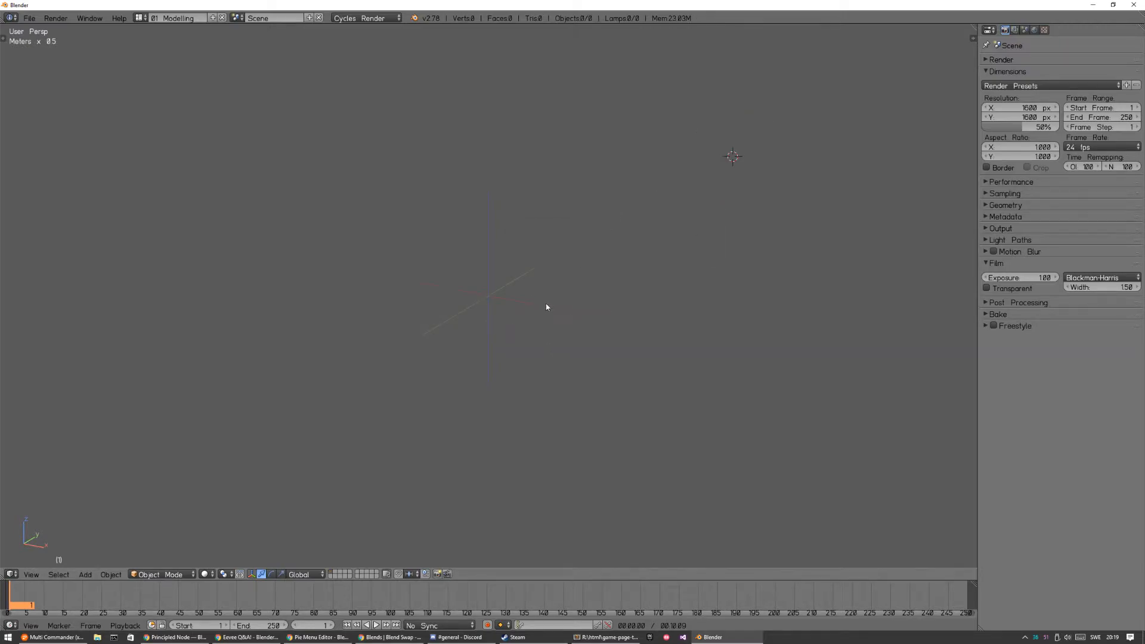
left_click(487, 296)
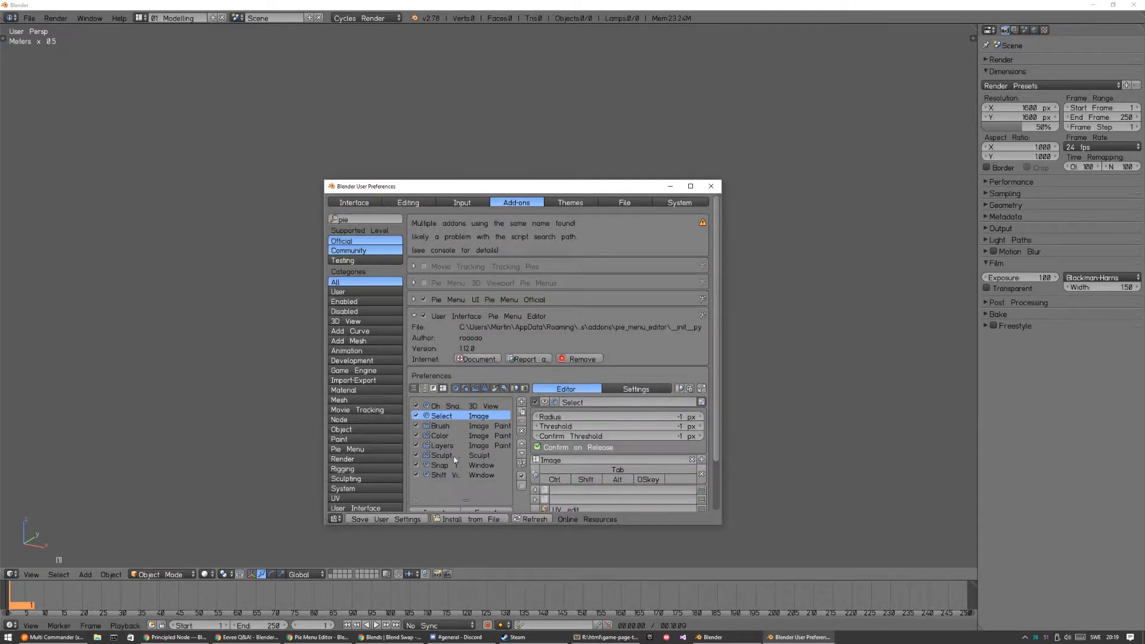
mouse_move(521, 424)
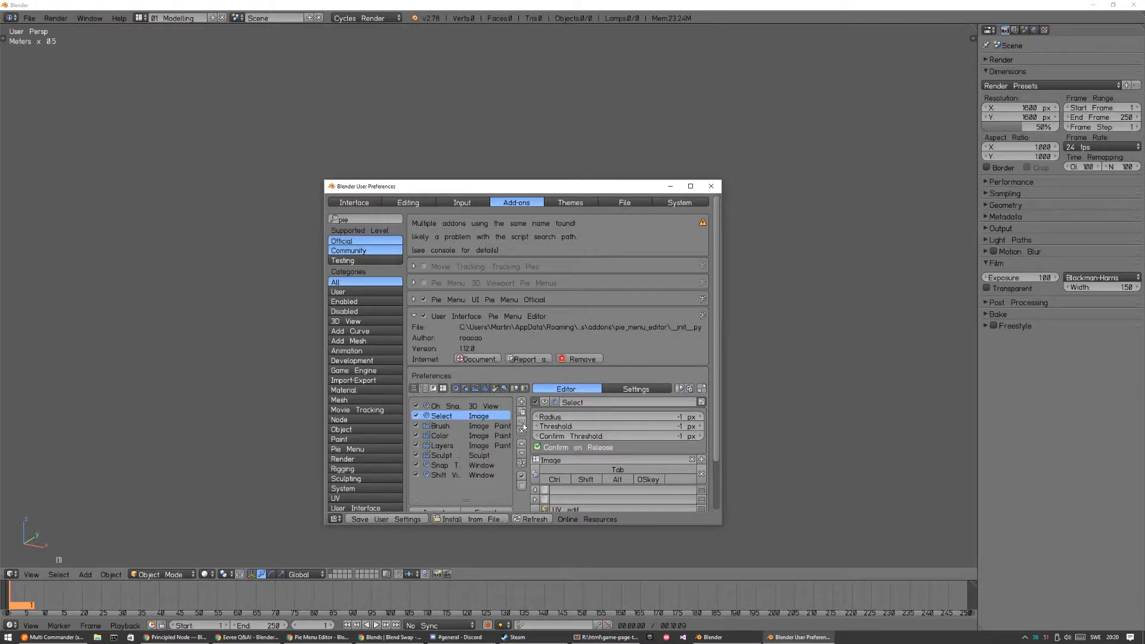
left_click(709, 186)
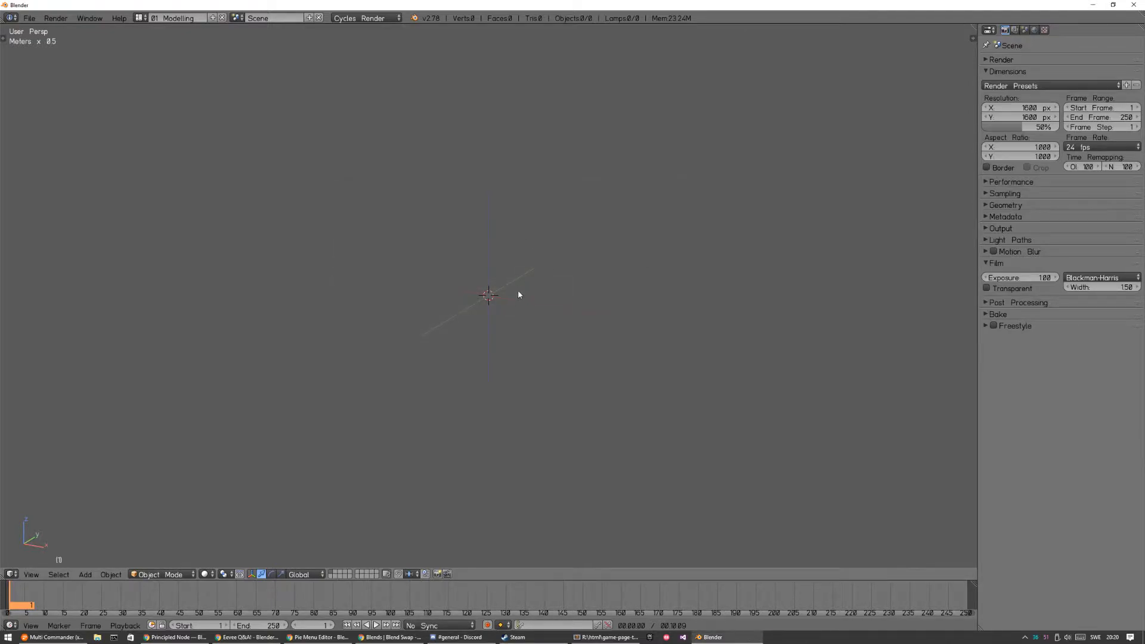
mouse_move(515, 298)
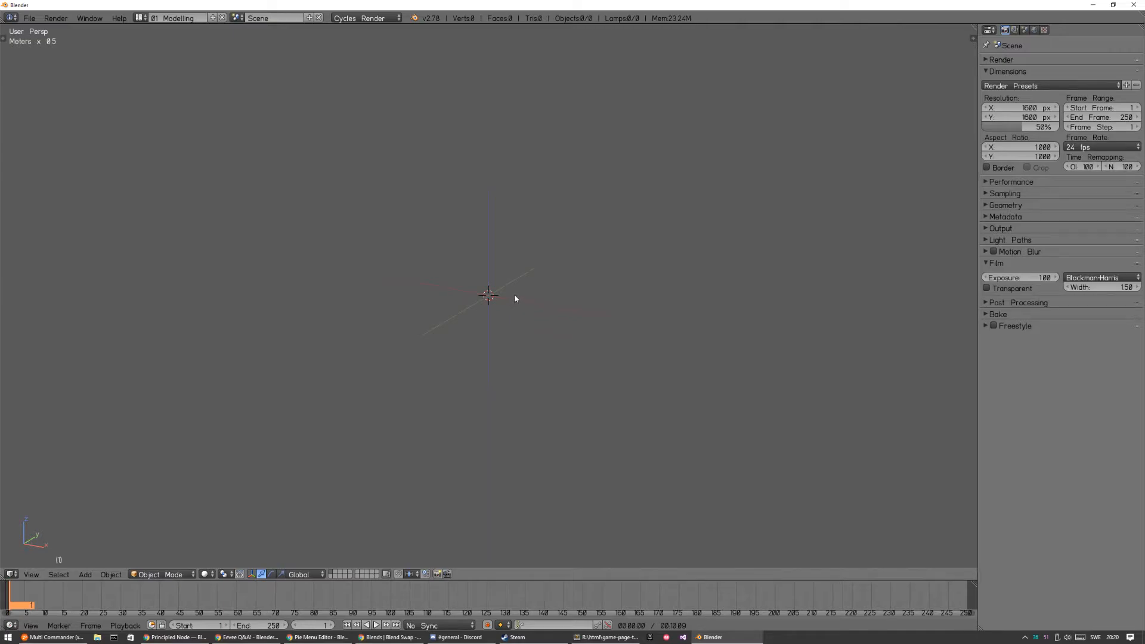
Start the Screencast Keys display from the viewport's N sidebar.
key("n")
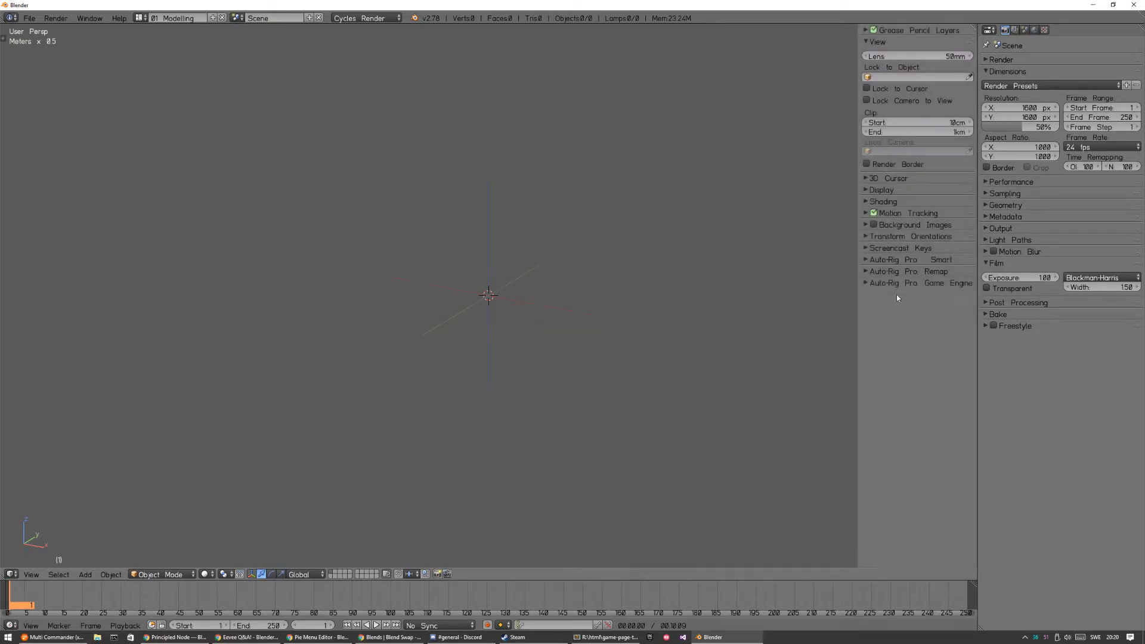
left_click(867, 248)
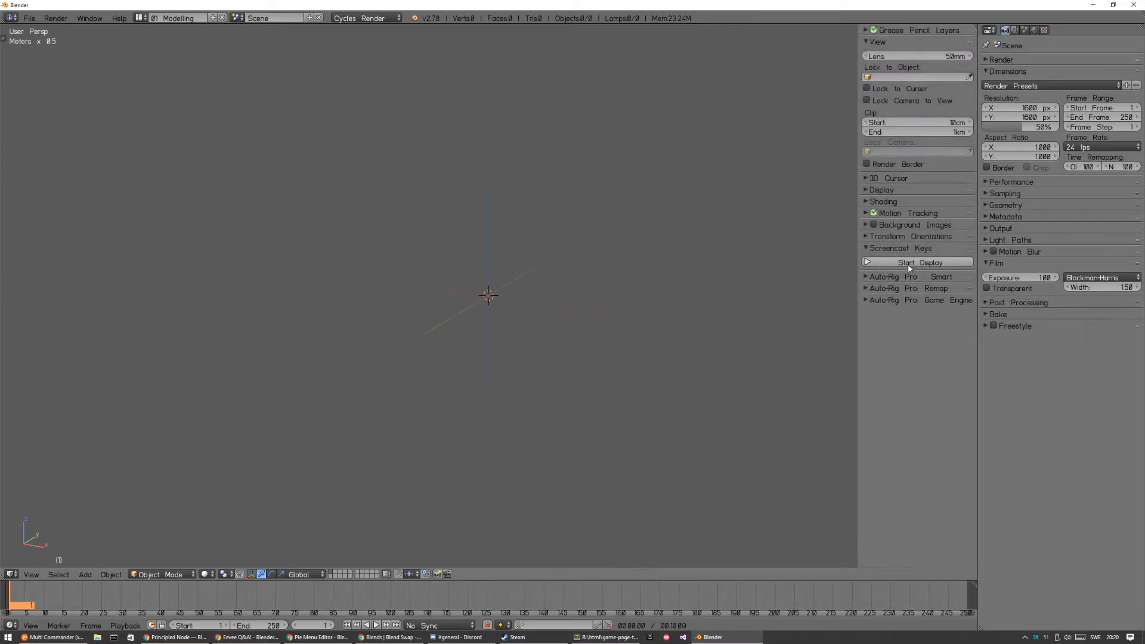
left_click(916, 261)
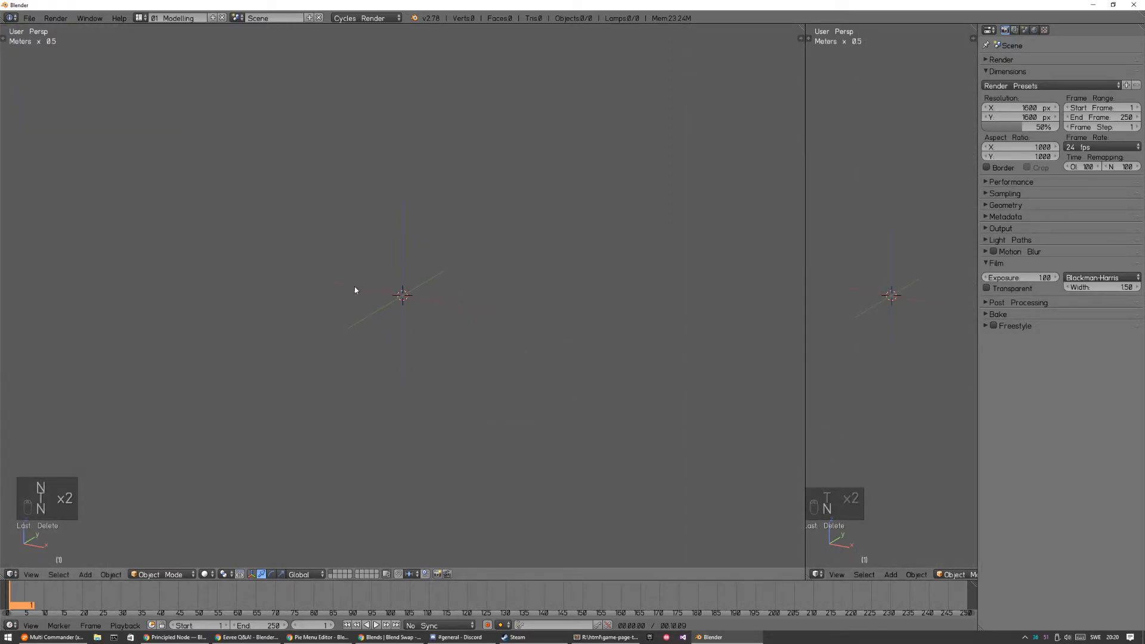
Switch the left area between editor types (Node, Graph) via the Shift+V view pie.
key("shift+v")
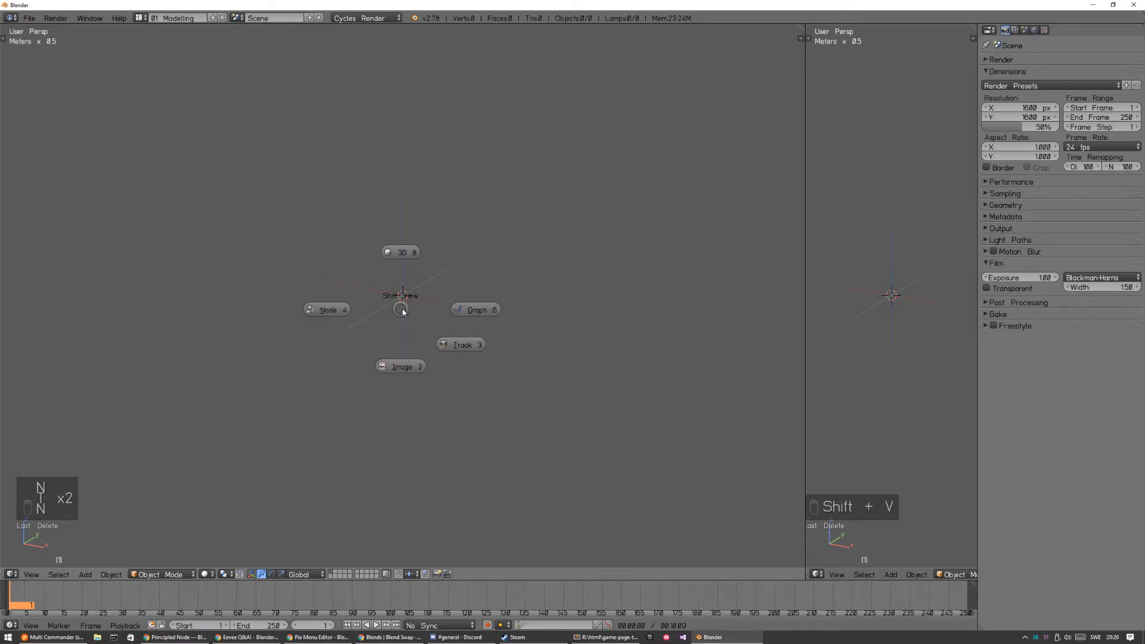
left_click(476, 308)
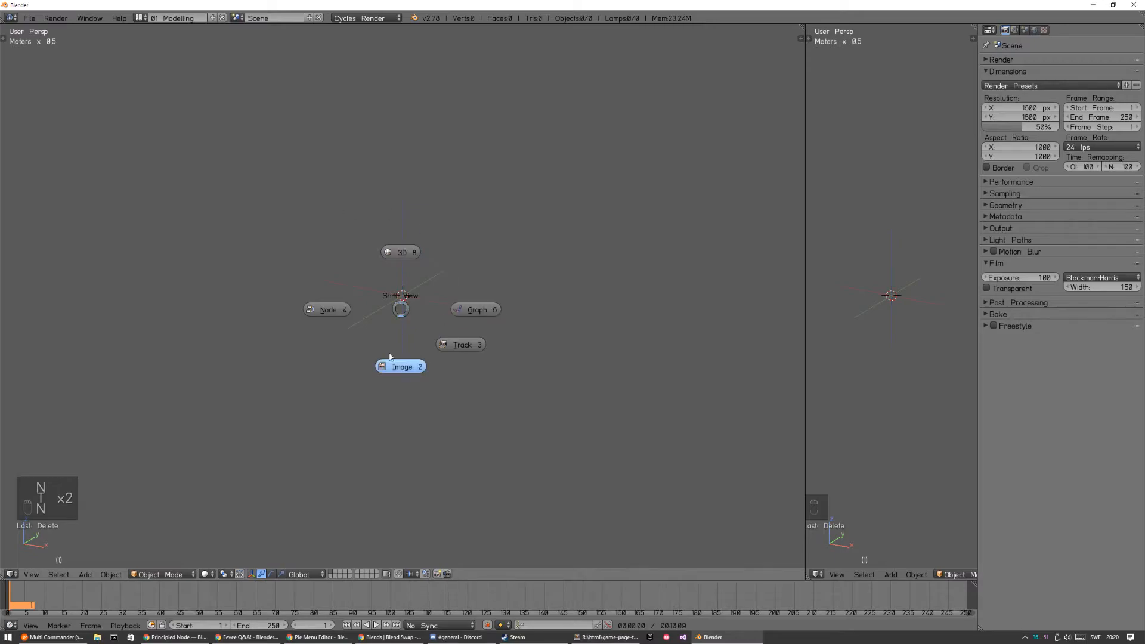
left_click(401, 366)
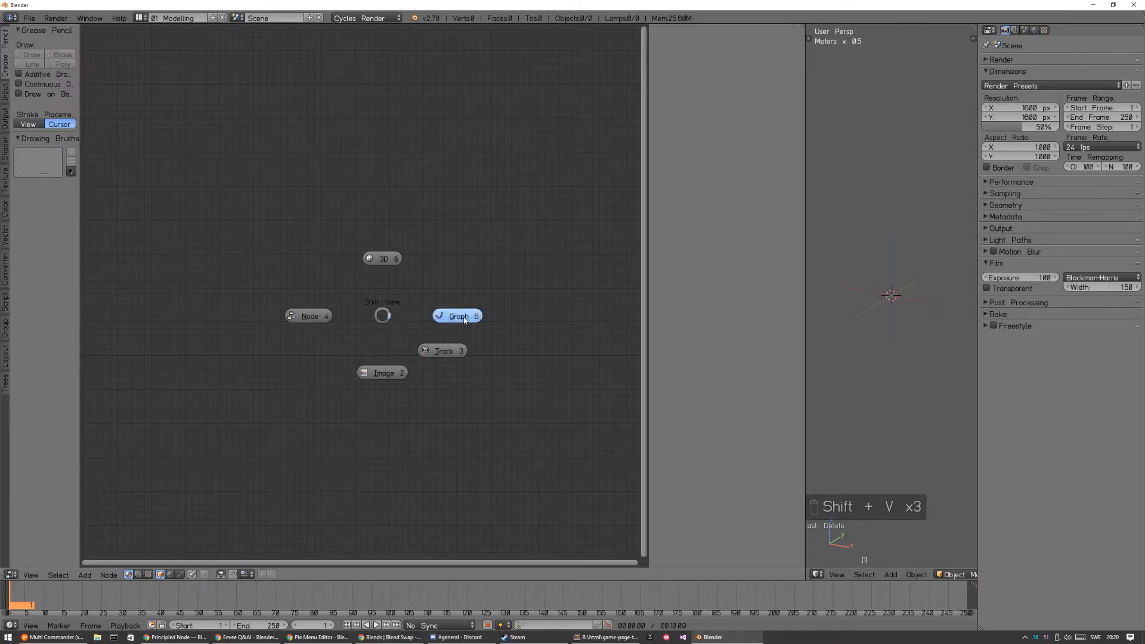
left_click(442, 350)
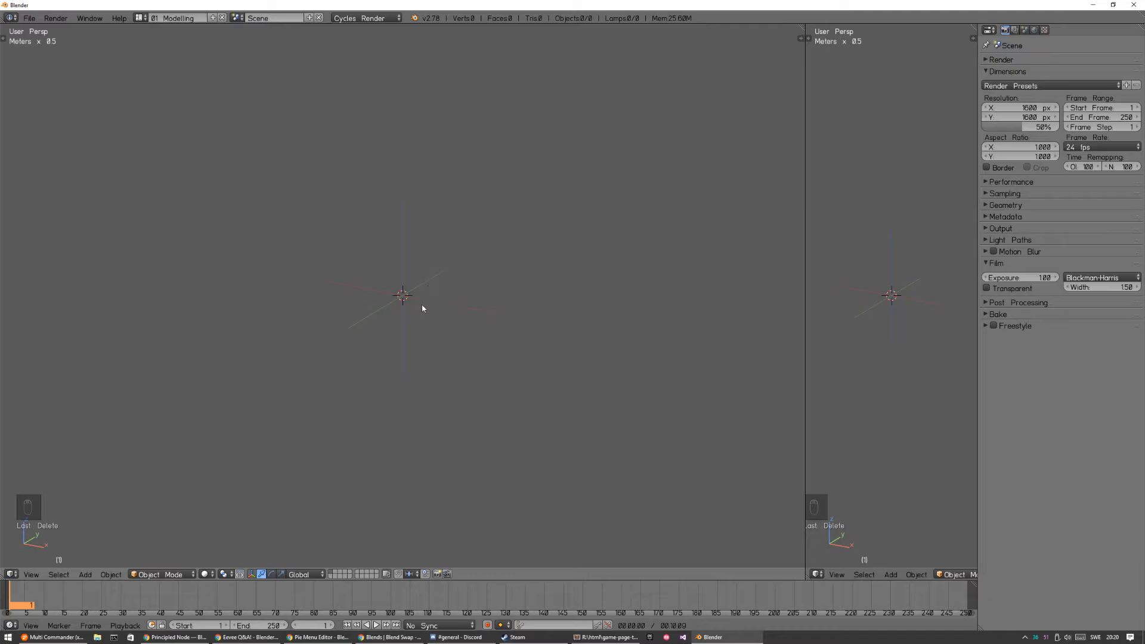
mouse_move(419, 284)
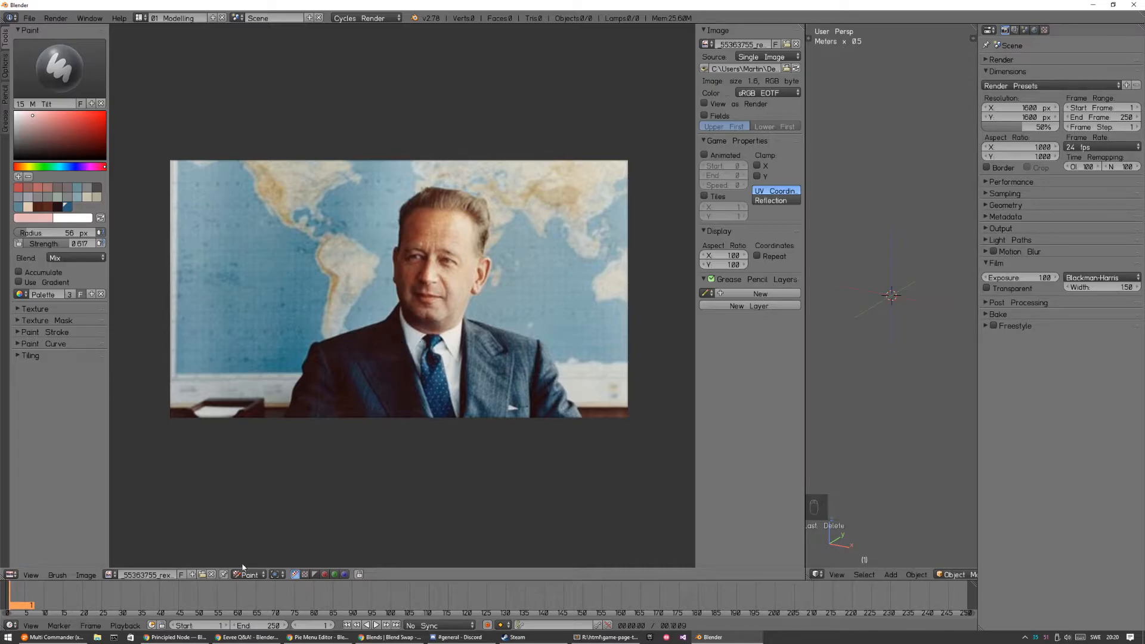
Create a new blank 1024 px image with a chosen fill colour in the image editor.
left_click(248, 575)
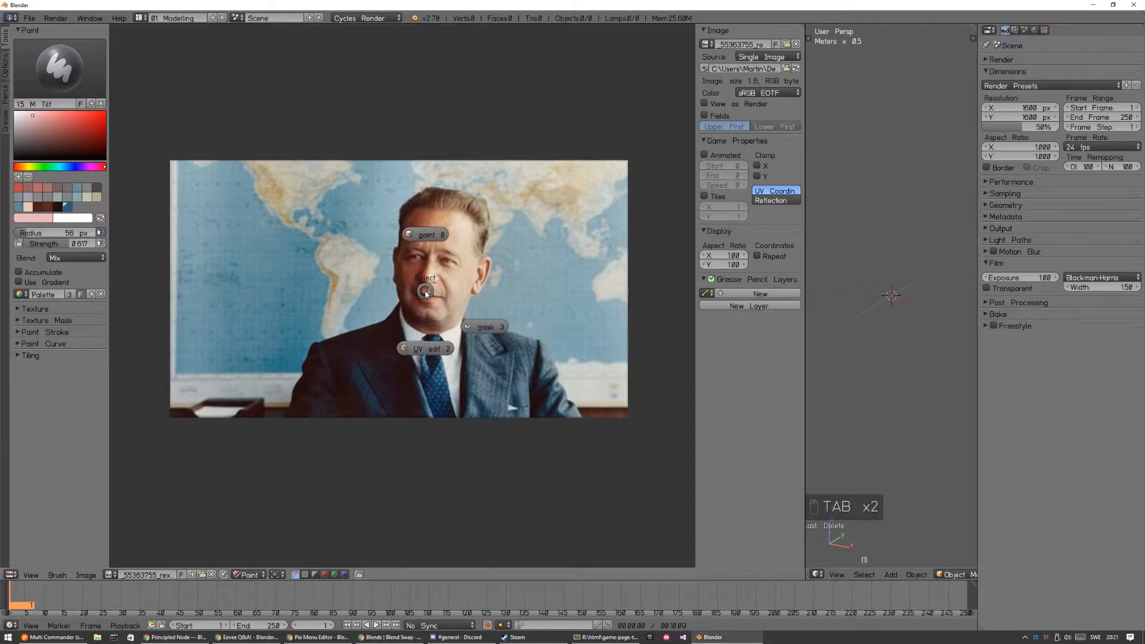
key("Tab")
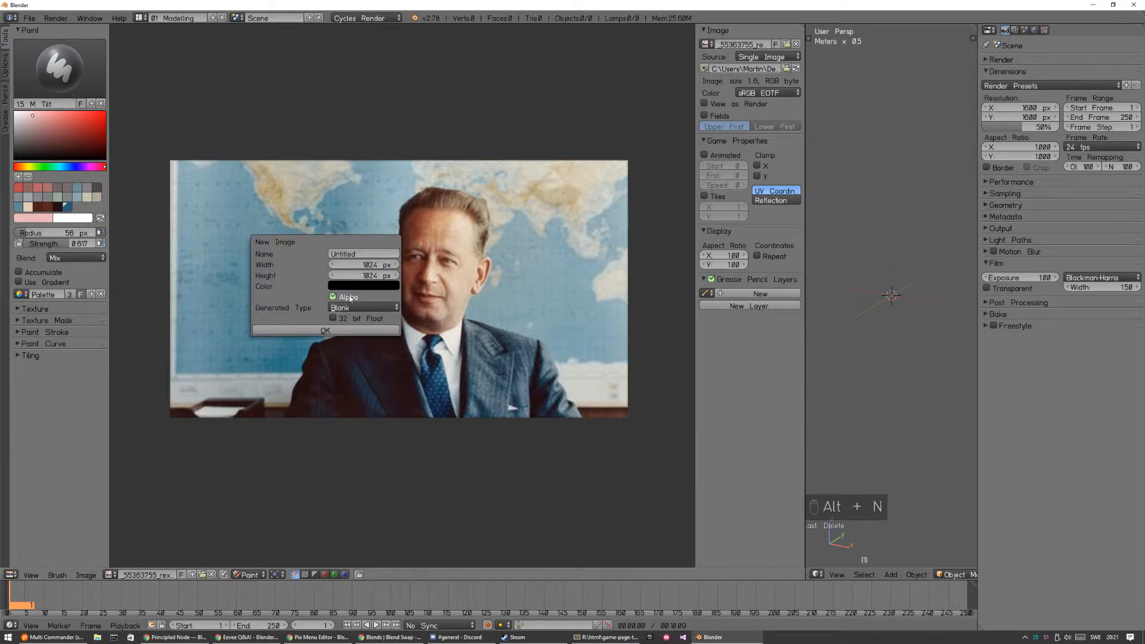
left_click(364, 286)
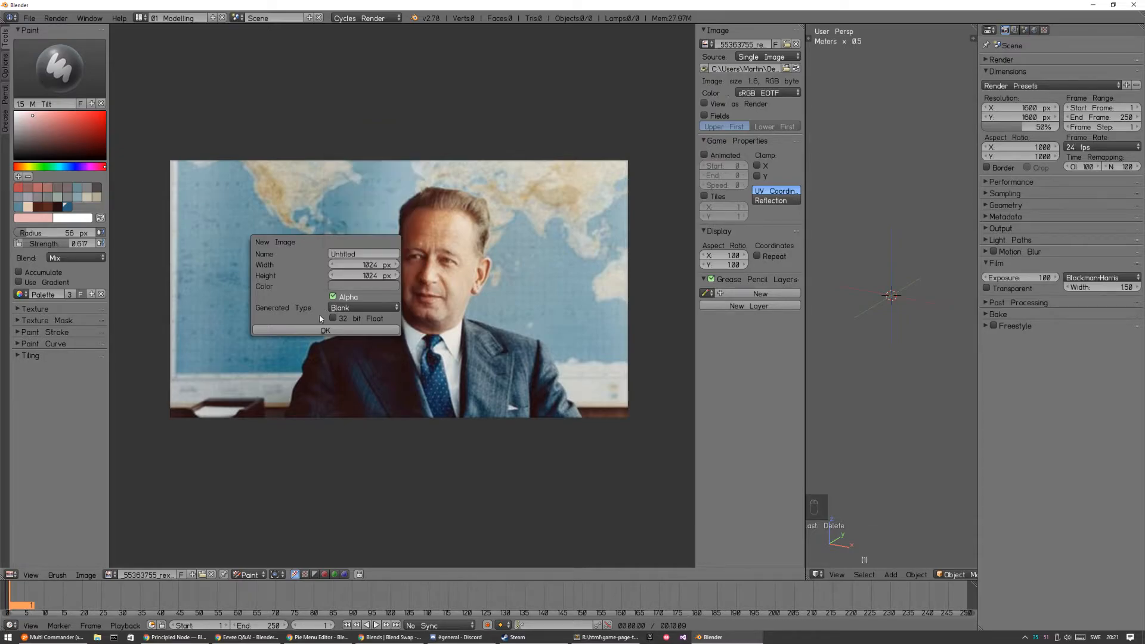
left_click(326, 331)
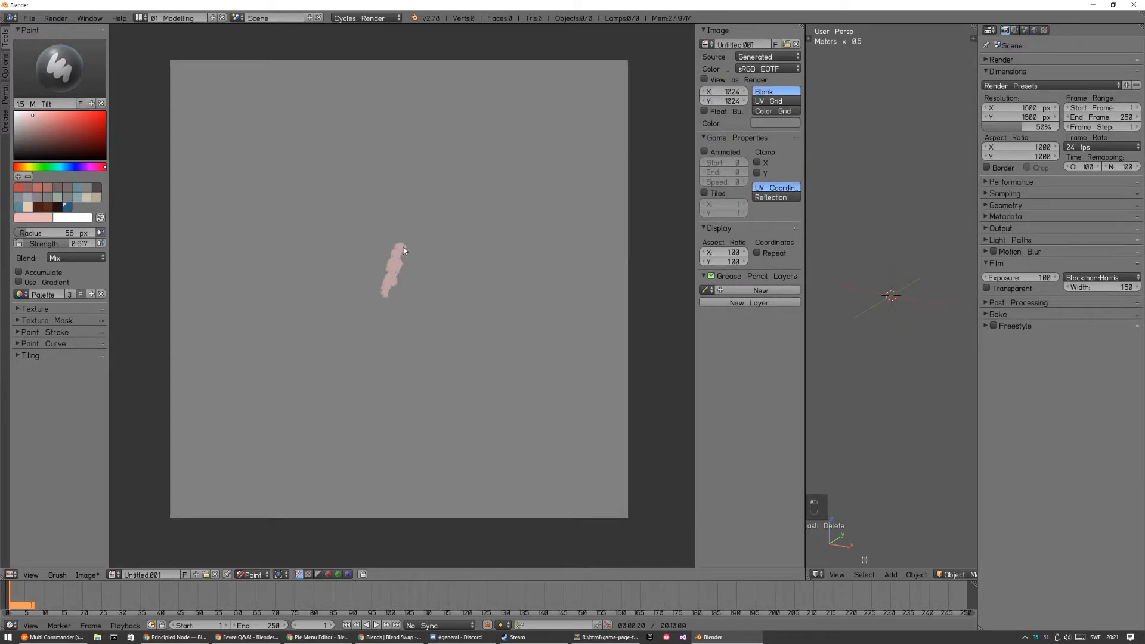
mouse_move(415, 243)
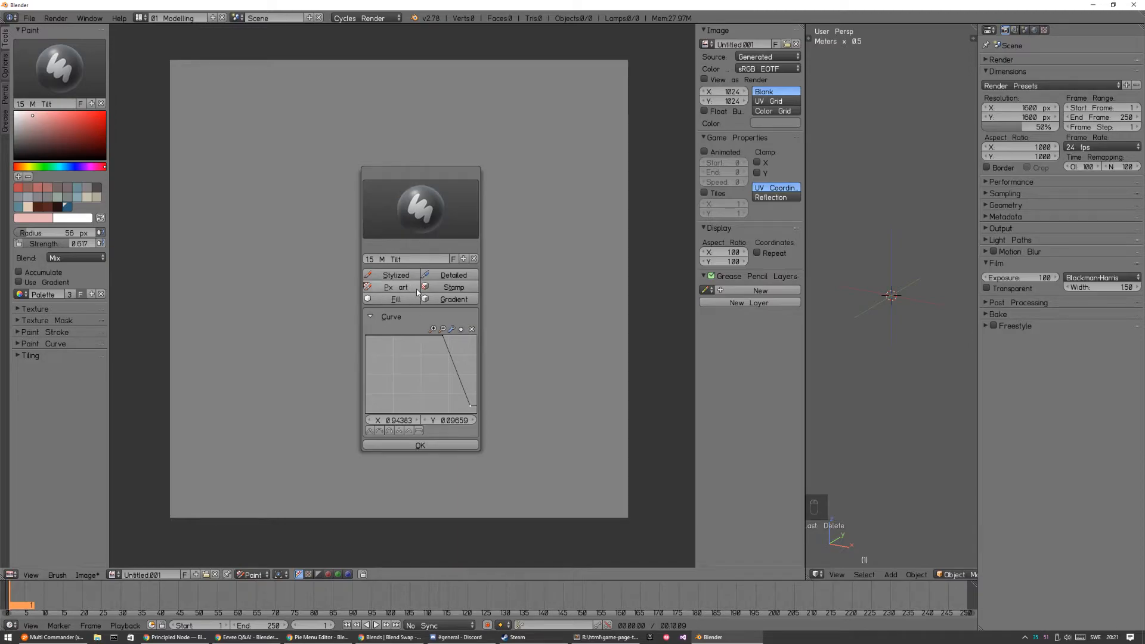
mouse_move(415, 291)
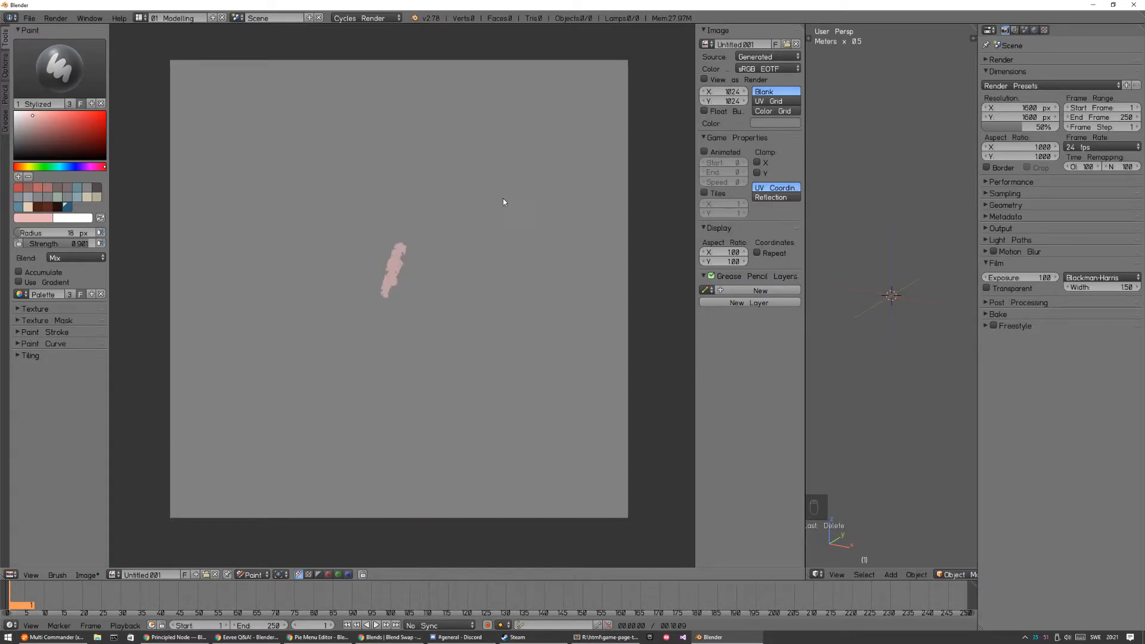
Pick the Stamp brush from the brush pie for strokes, then bring up the Pie Menu Editor preferences (Ctrl+Alt+U).
left_click(59, 67)
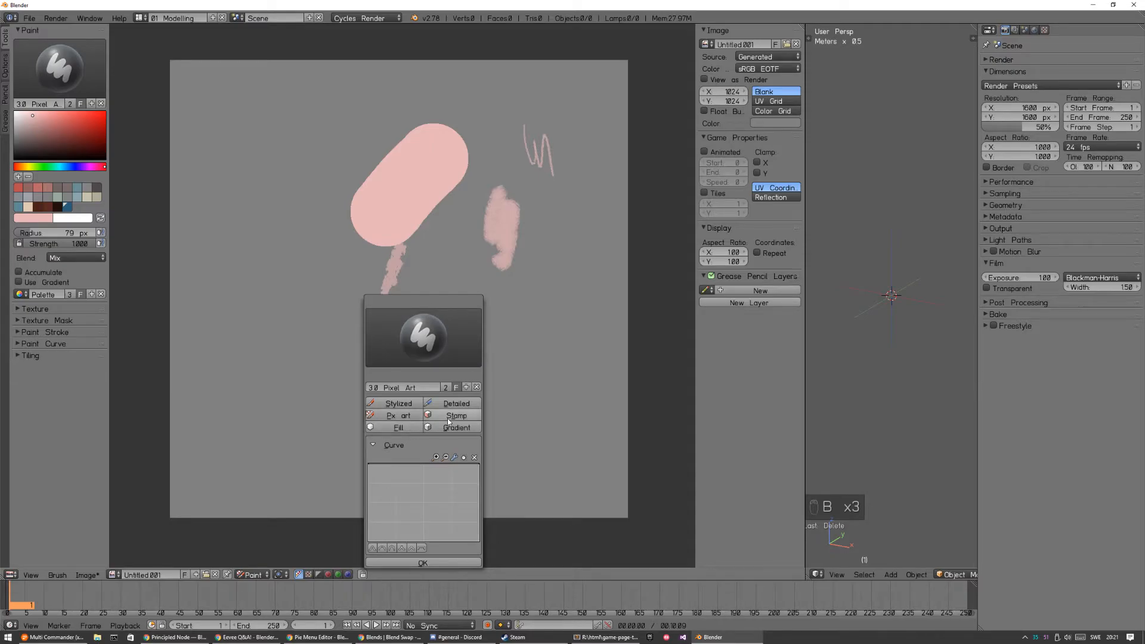
left_click(456, 415)
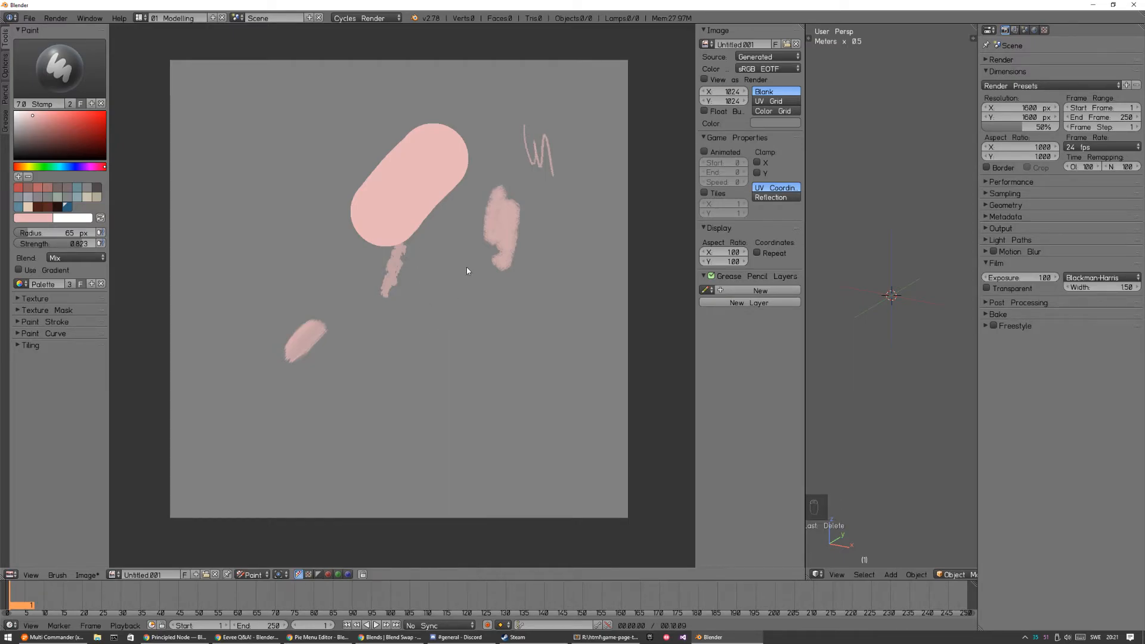
key("ctrl+alt+u")
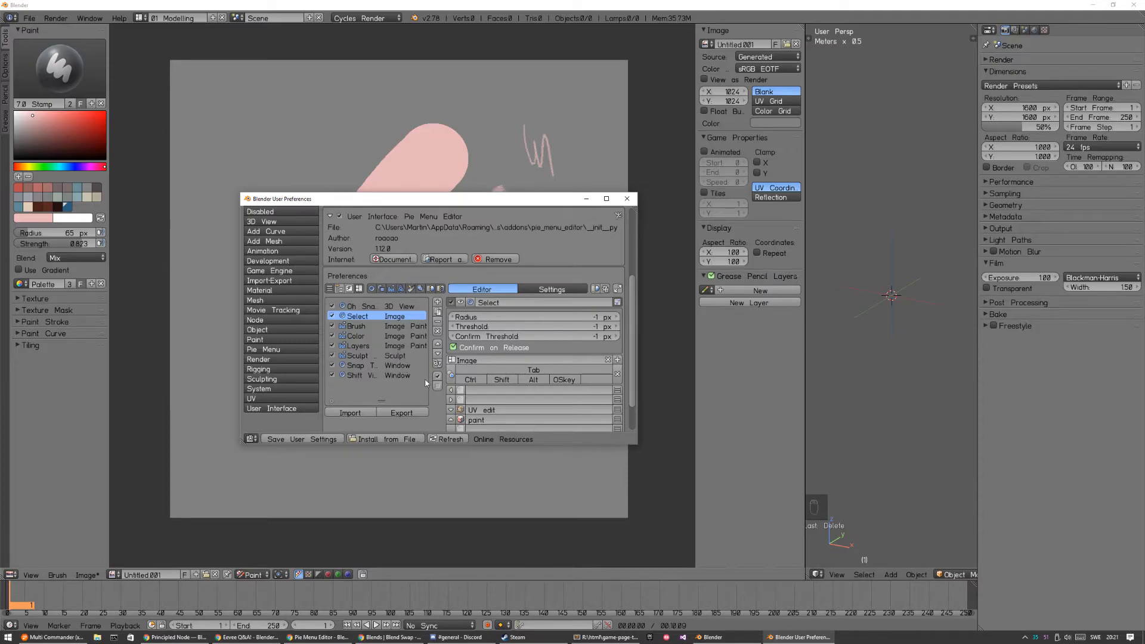
Edit the Stylized item in the Brush pie to view its command, then close preferences.
left_click(355, 325)
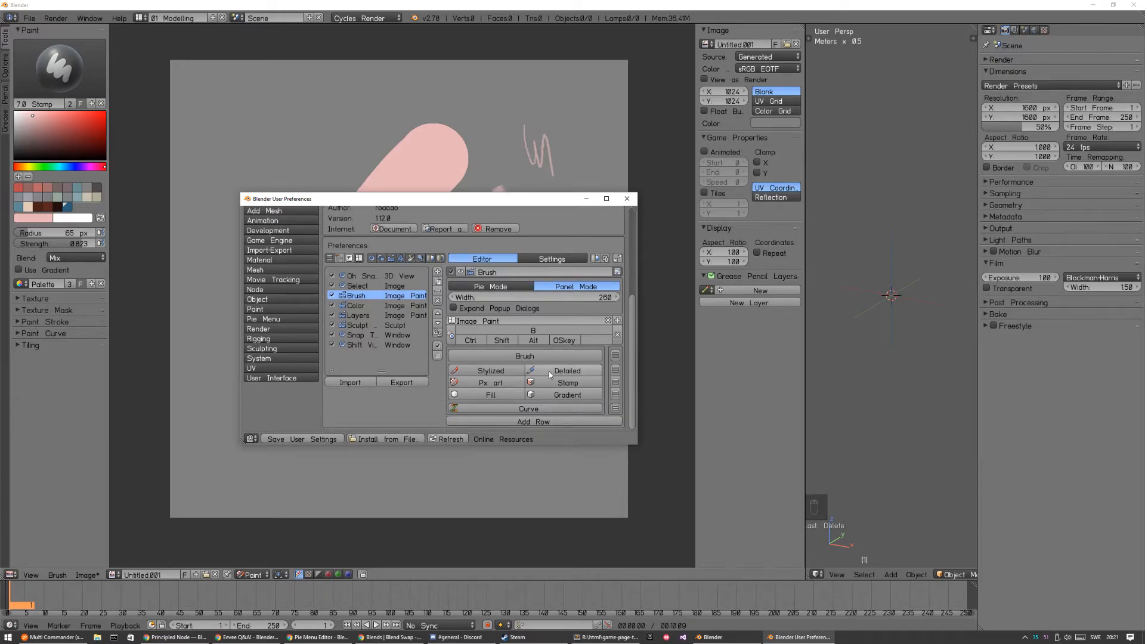
right_click(490, 369)
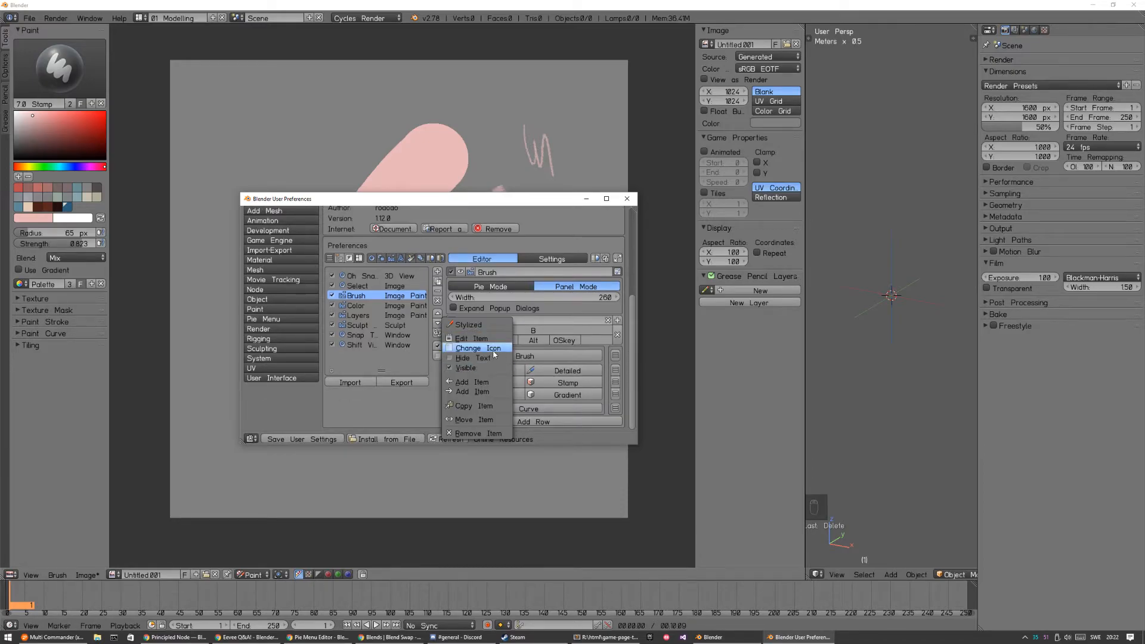
left_click(472, 338)
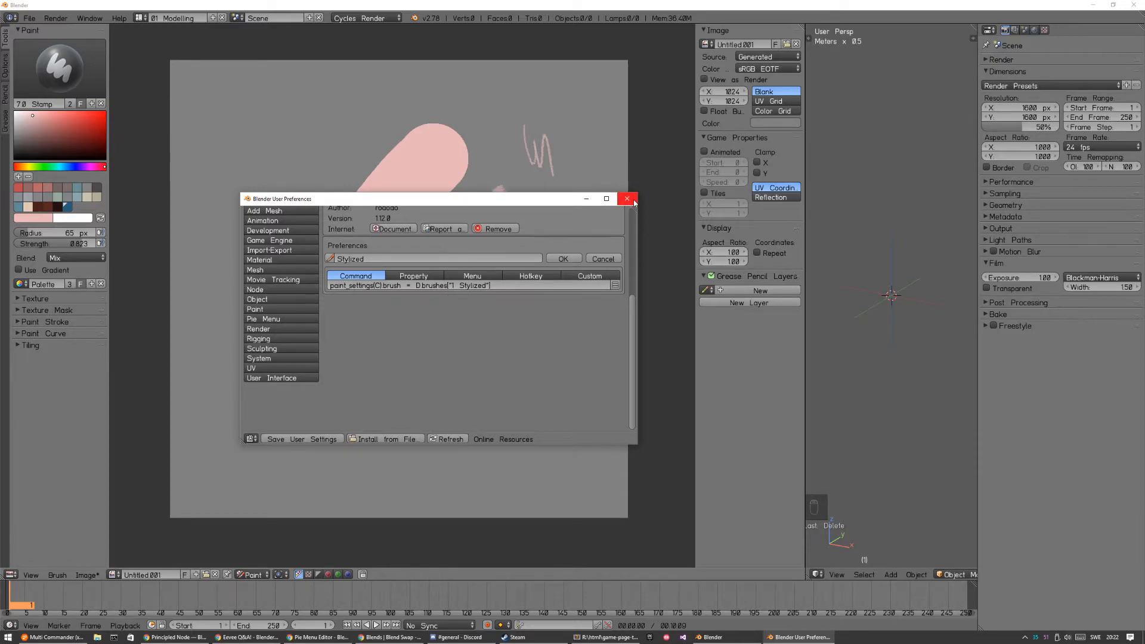
mouse_move(551, 365)
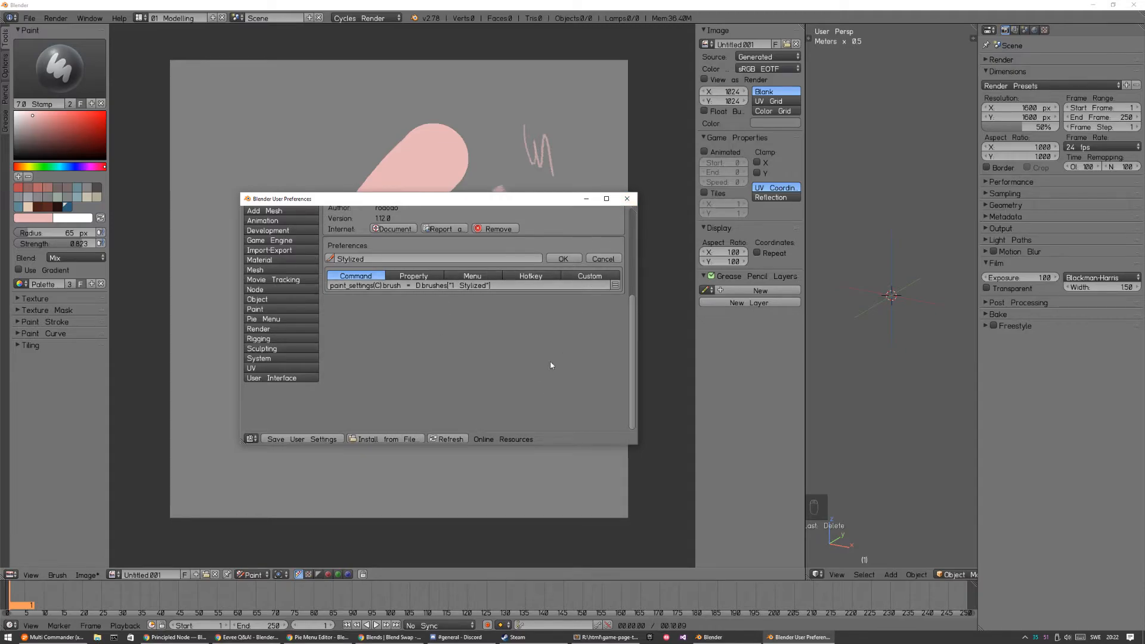
mouse_move(626, 199)
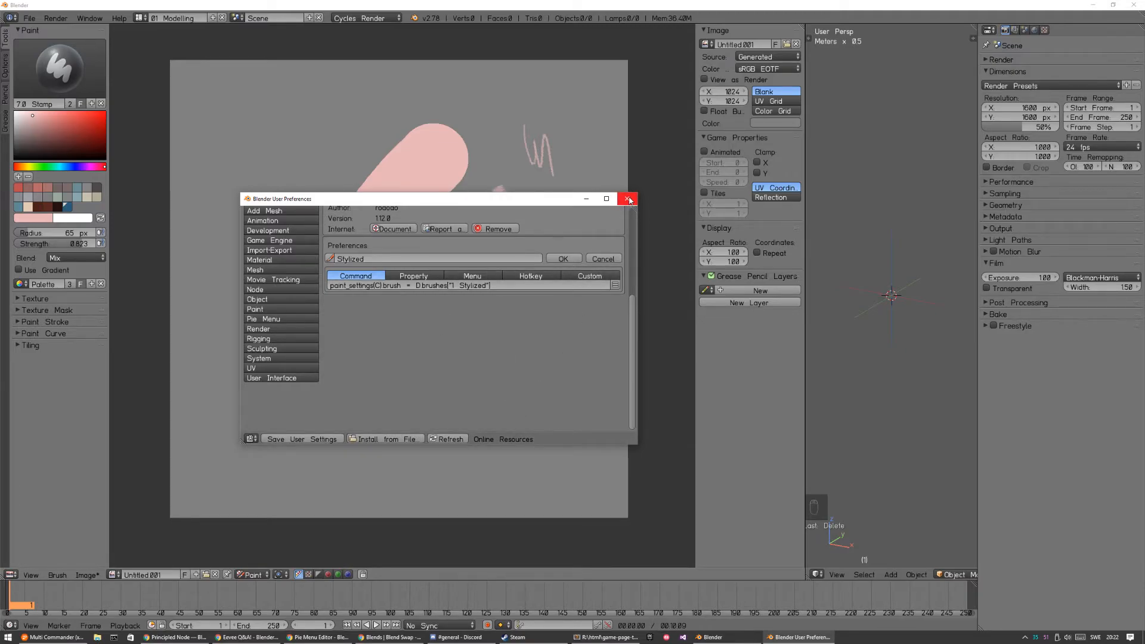
left_click(626, 199)
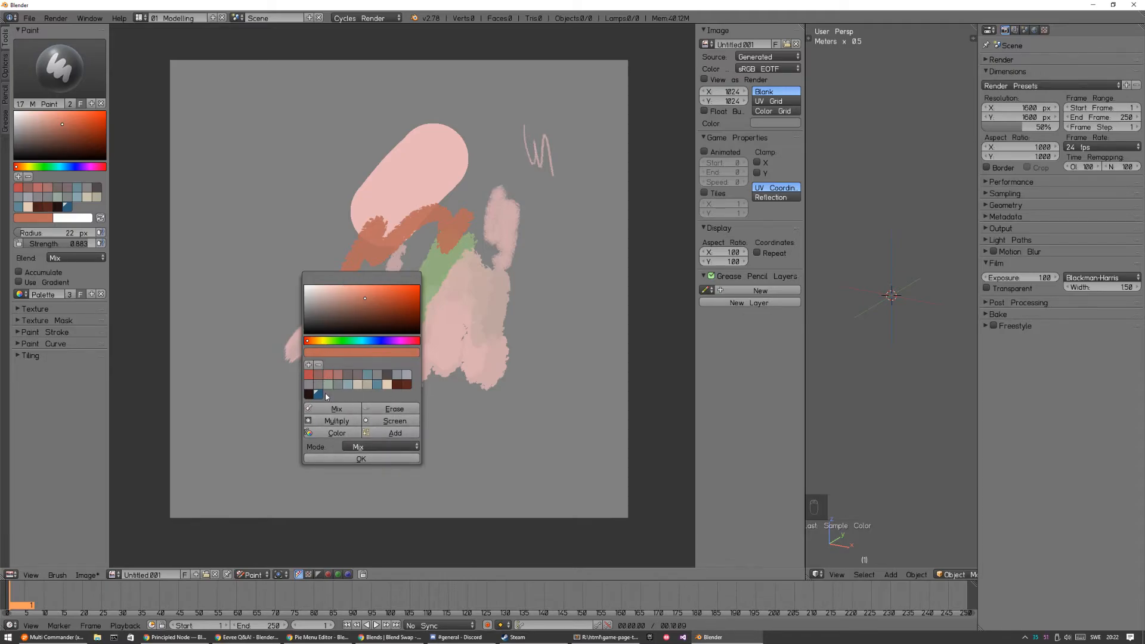
Remove palette swatches in the colour pie, keep Mix blending mode, and dismiss the picker.
left_click(318, 365)
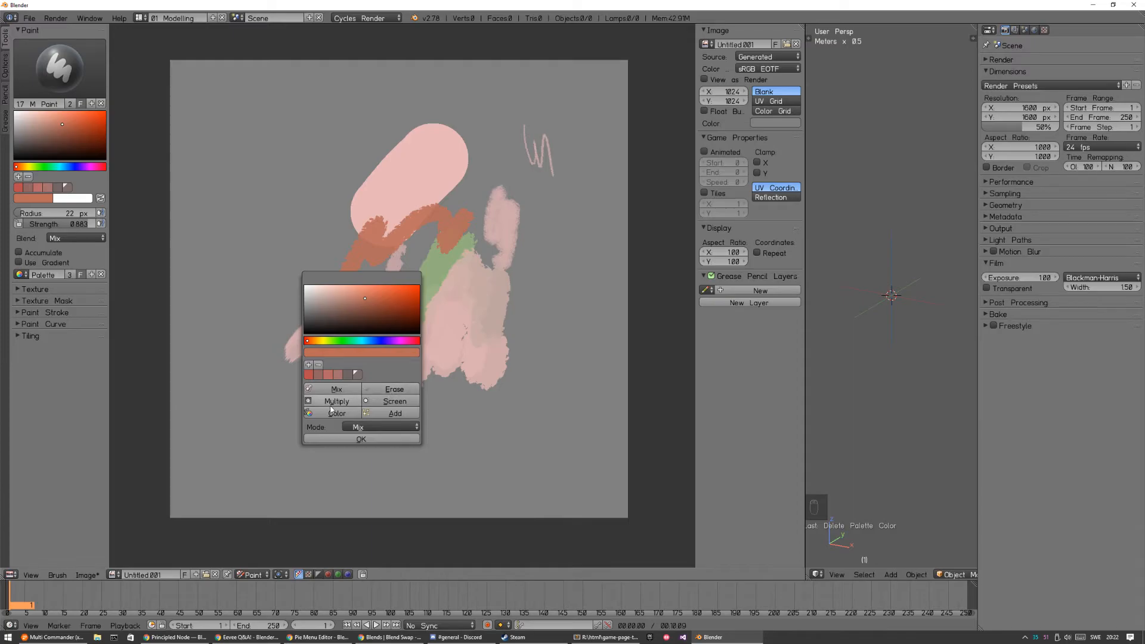
mouse_move(395, 414)
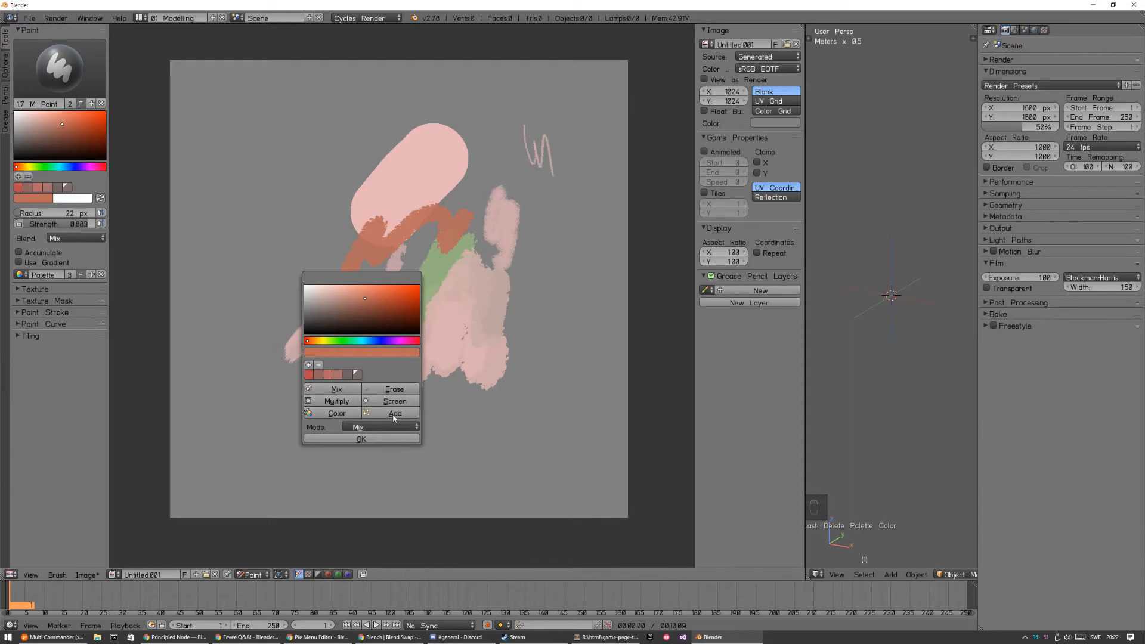
left_click(379, 427)
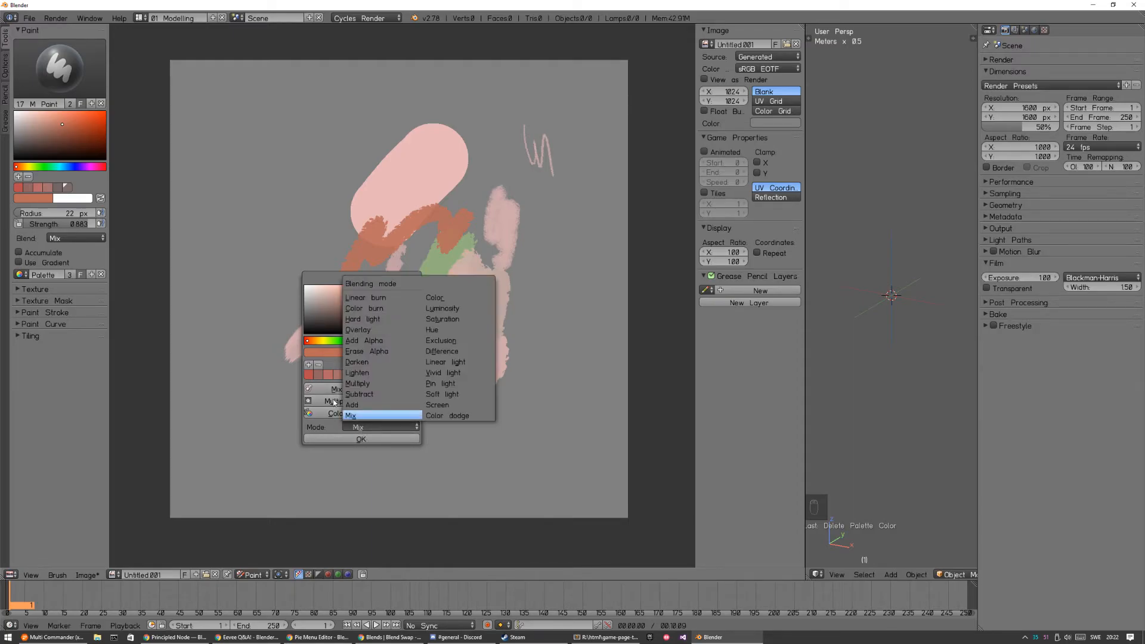
left_click(383, 427)
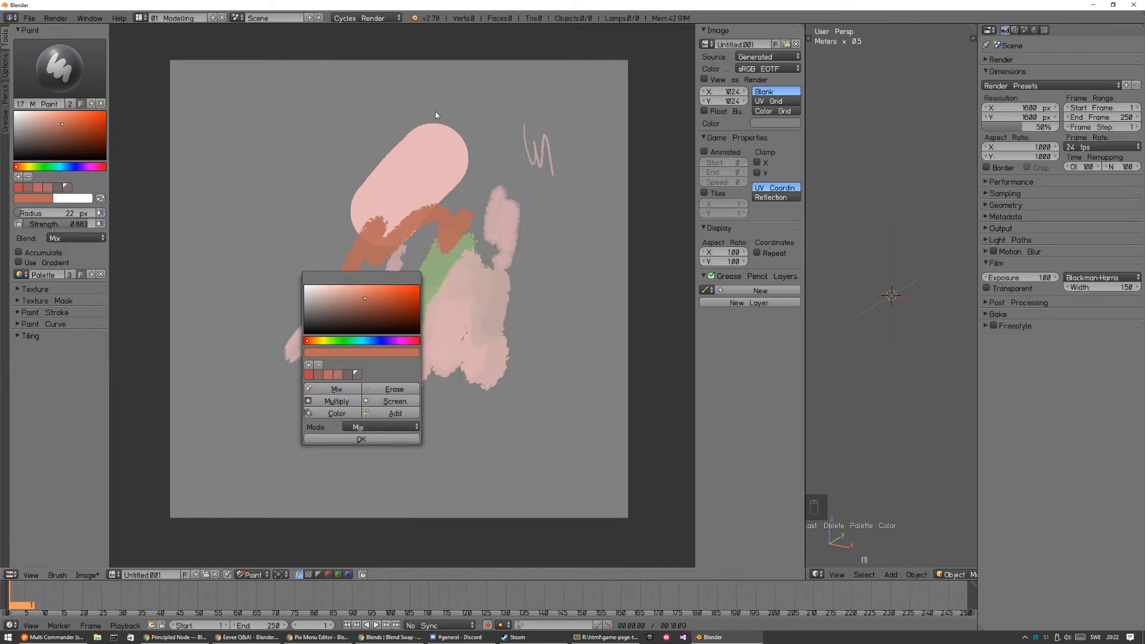
left_click(360, 438)
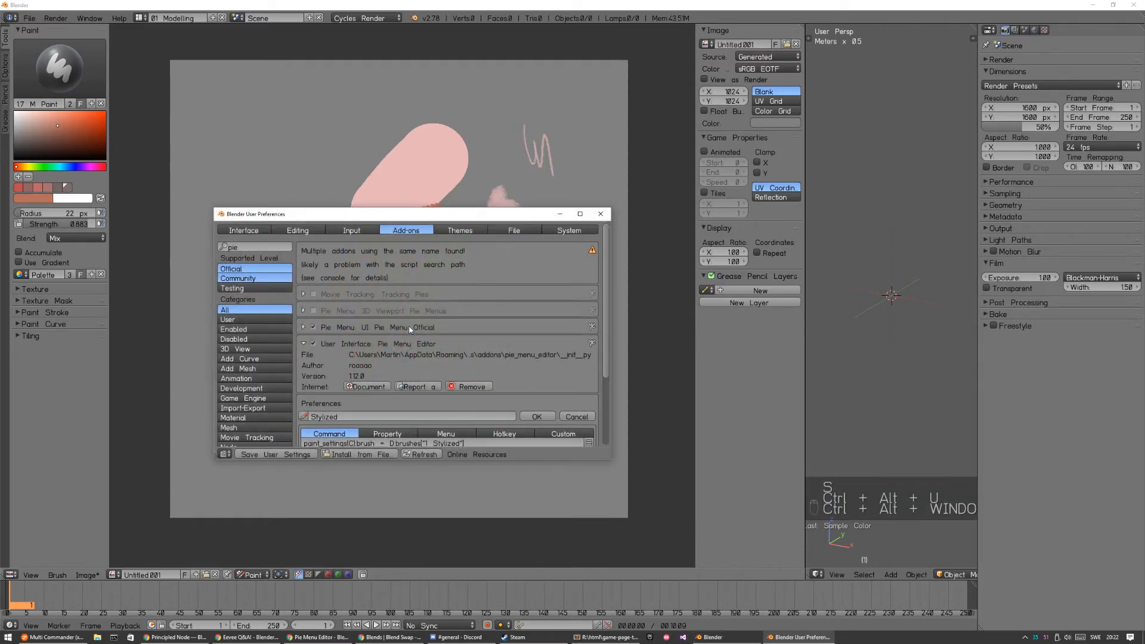
Close User Preferences after scrolling the add-on settings, then bring the Blend Swap blends page forward.
scroll("down", 3)
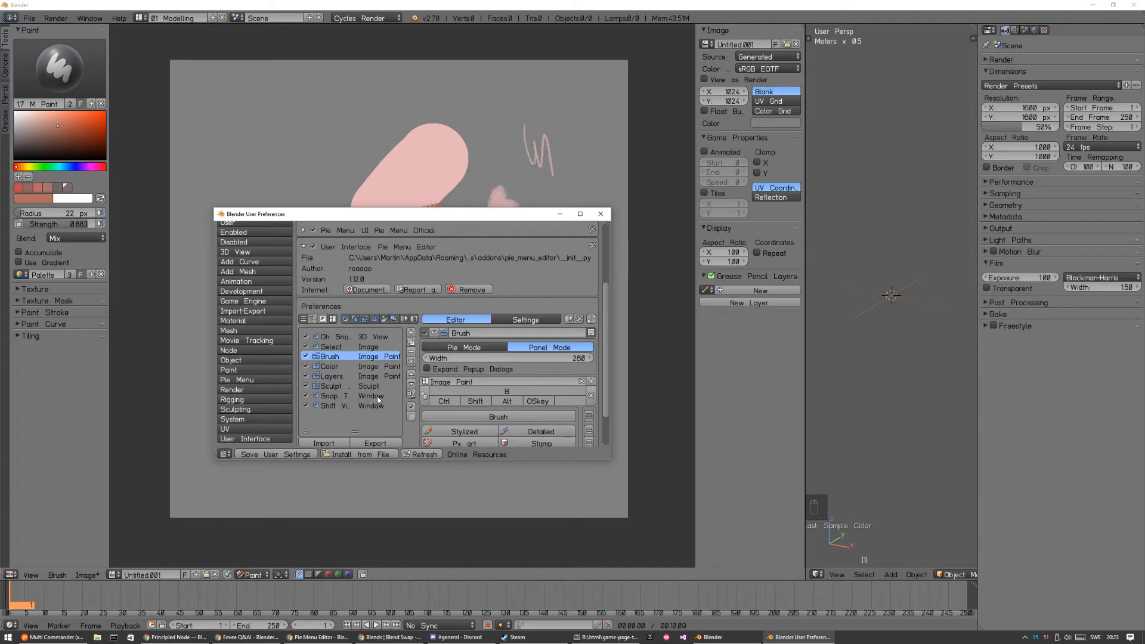
left_click(600, 214)
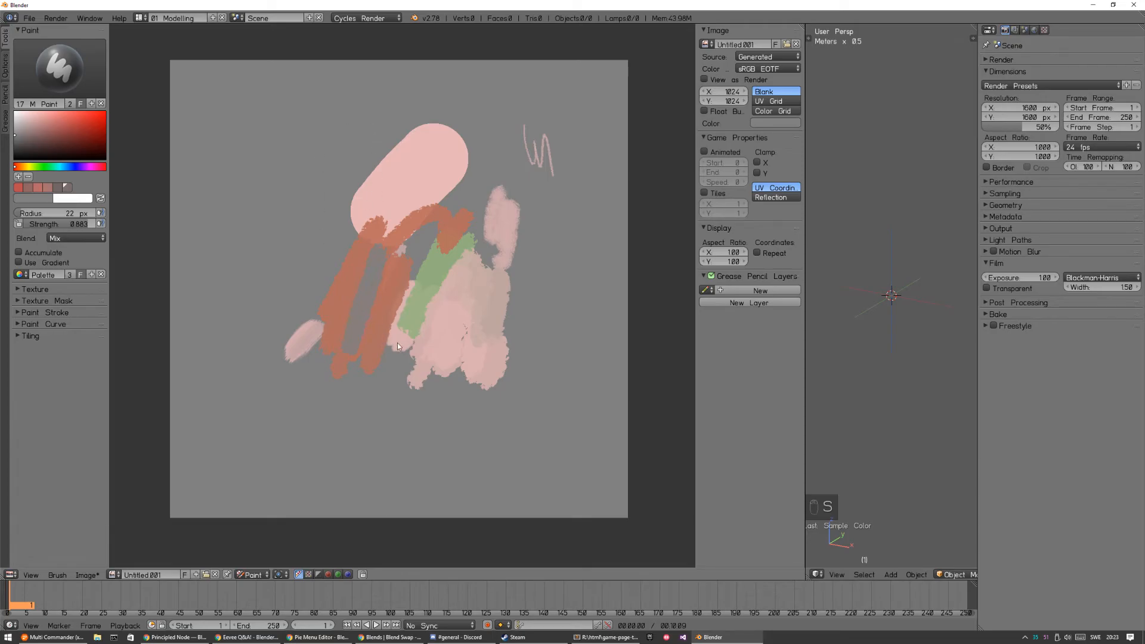
left_click(390, 637)
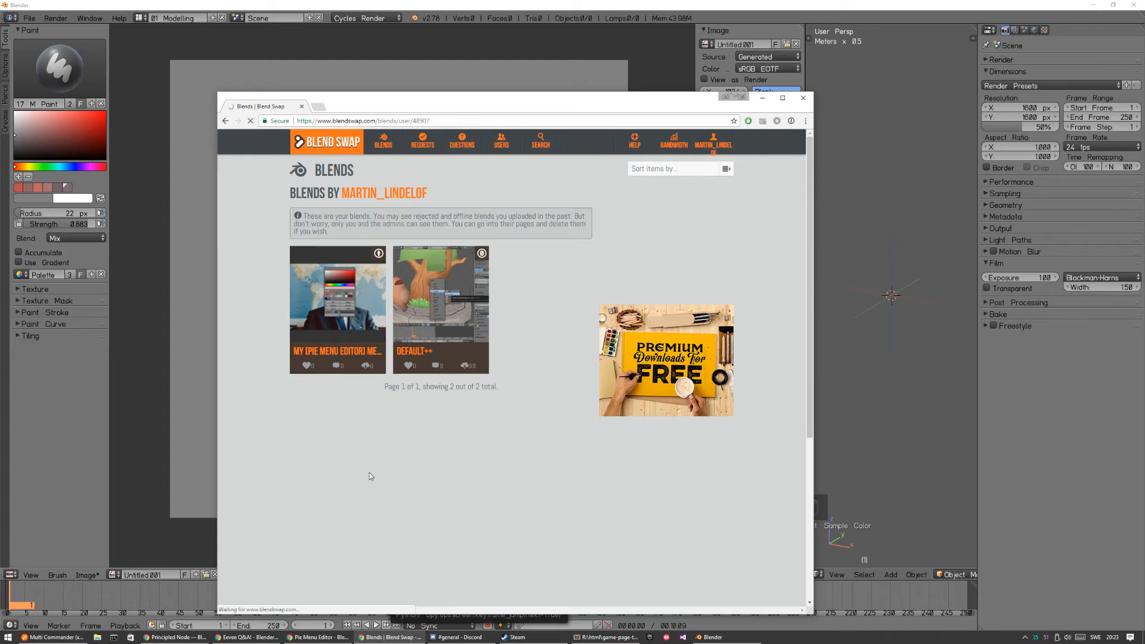
Open the 'My [Pie Menu Editor] Menus' blend page from the Blends listing.
left_click(336, 288)
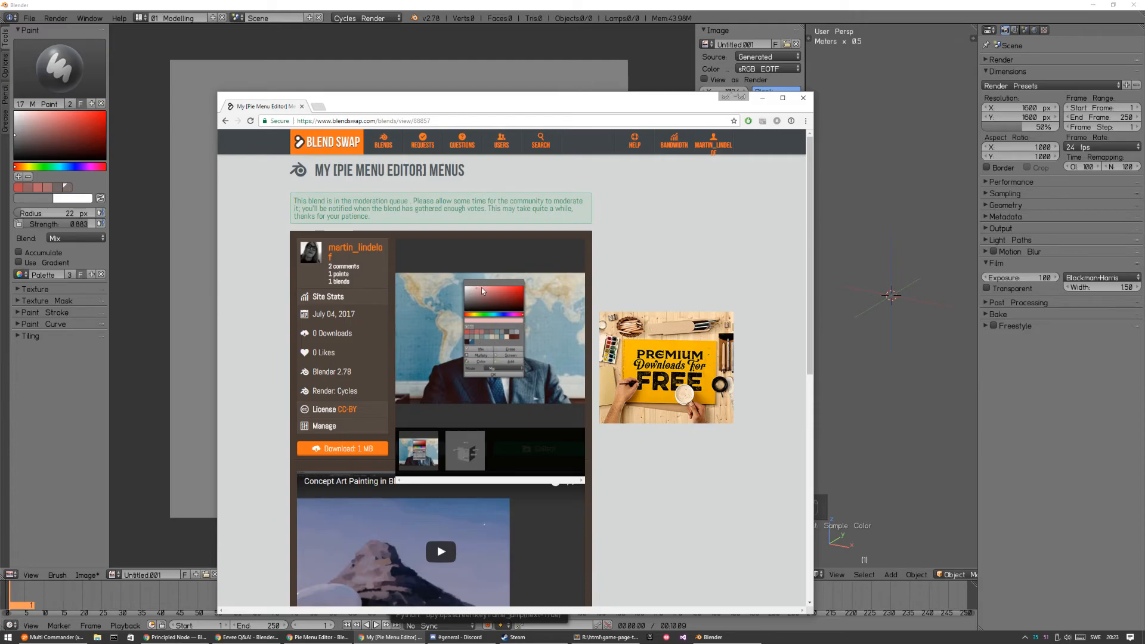
mouse_move(552, 326)
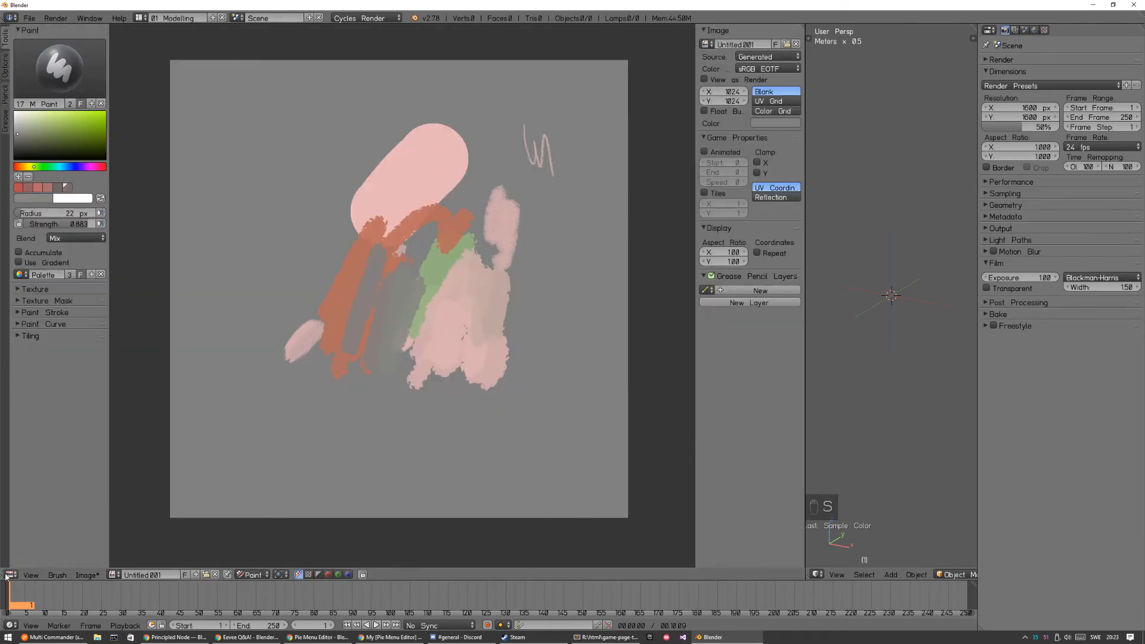
Sample a pale pink from the painting for new strokes, then bring the browser windows up.
key("Tab")
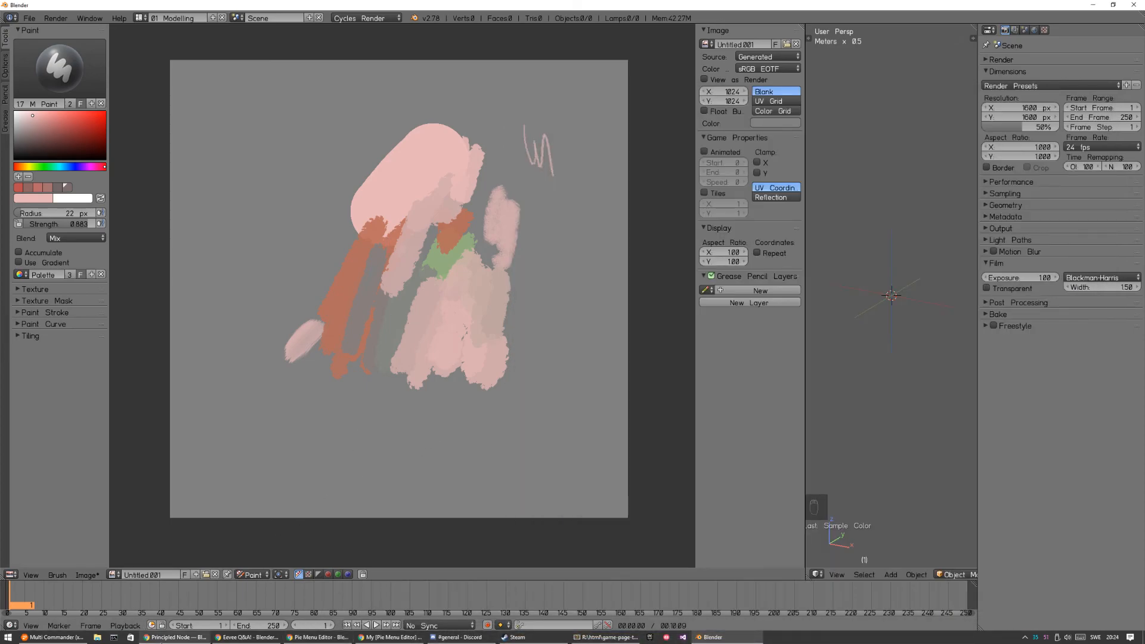
left_click(175, 637)
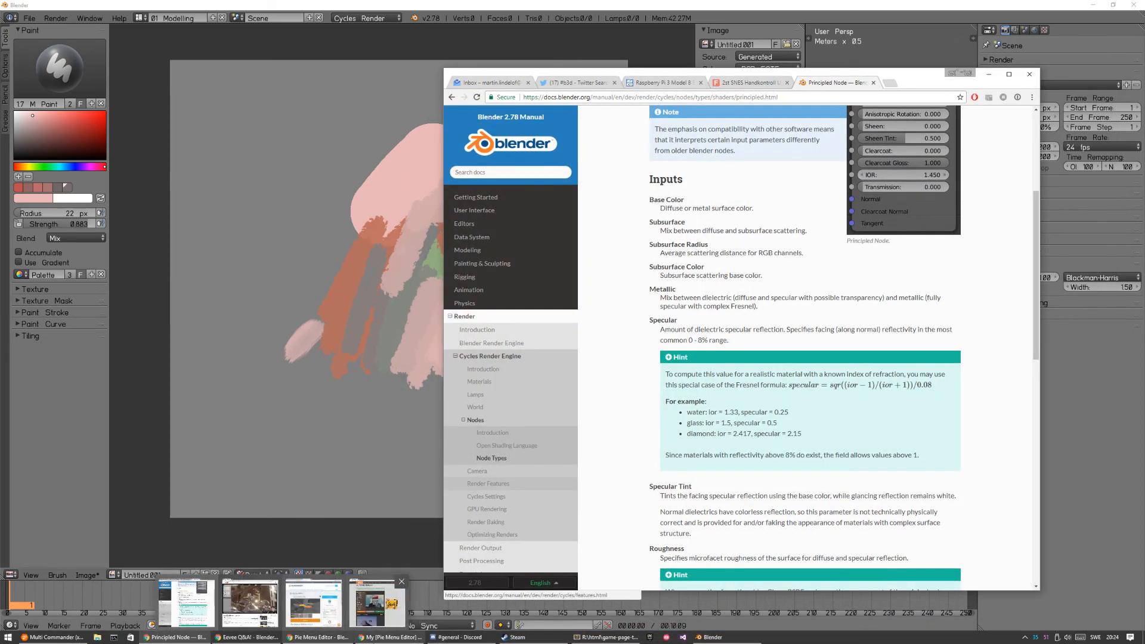
Bring the Blend Swap 'My [Pie Menu Editor] Menus' page back to the front.
left_click(392, 637)
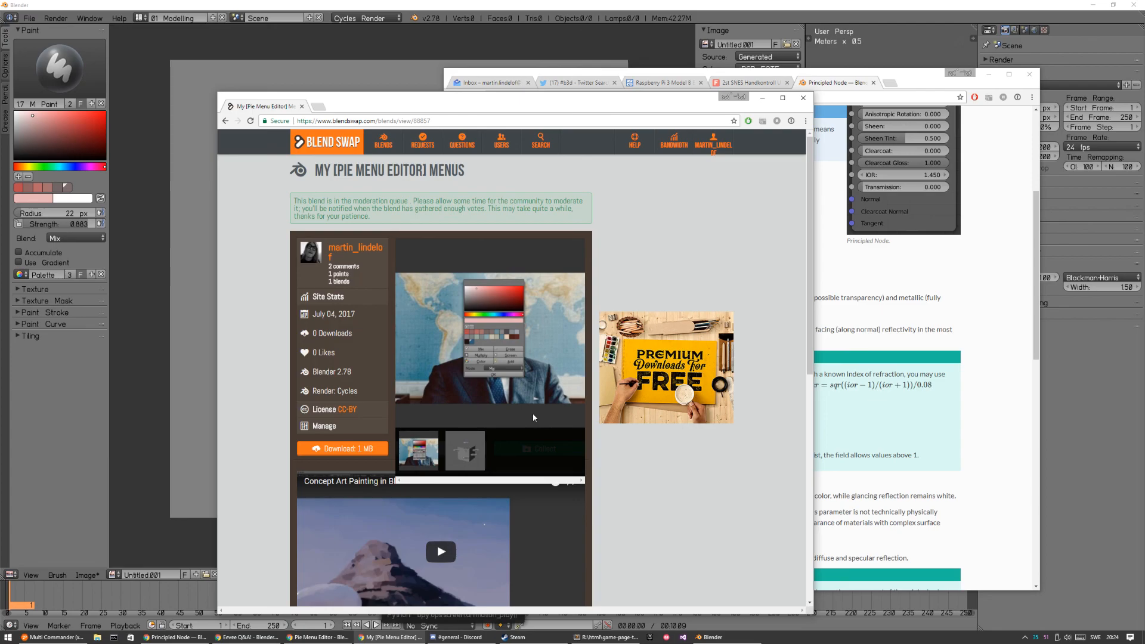
mouse_move(512, 317)
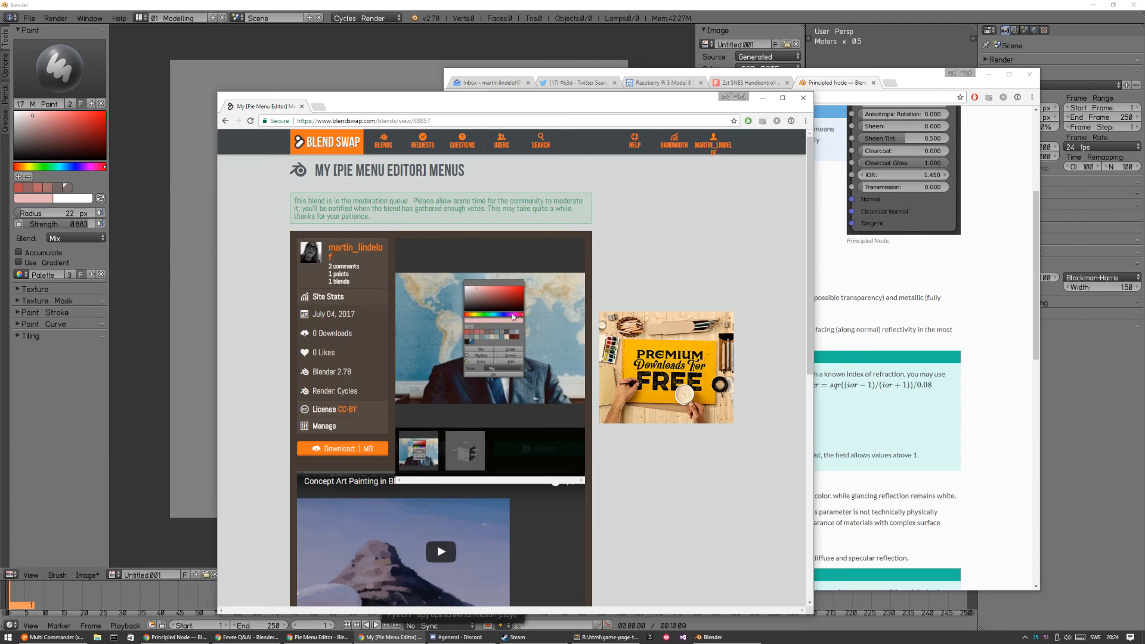
mouse_move(531, 378)
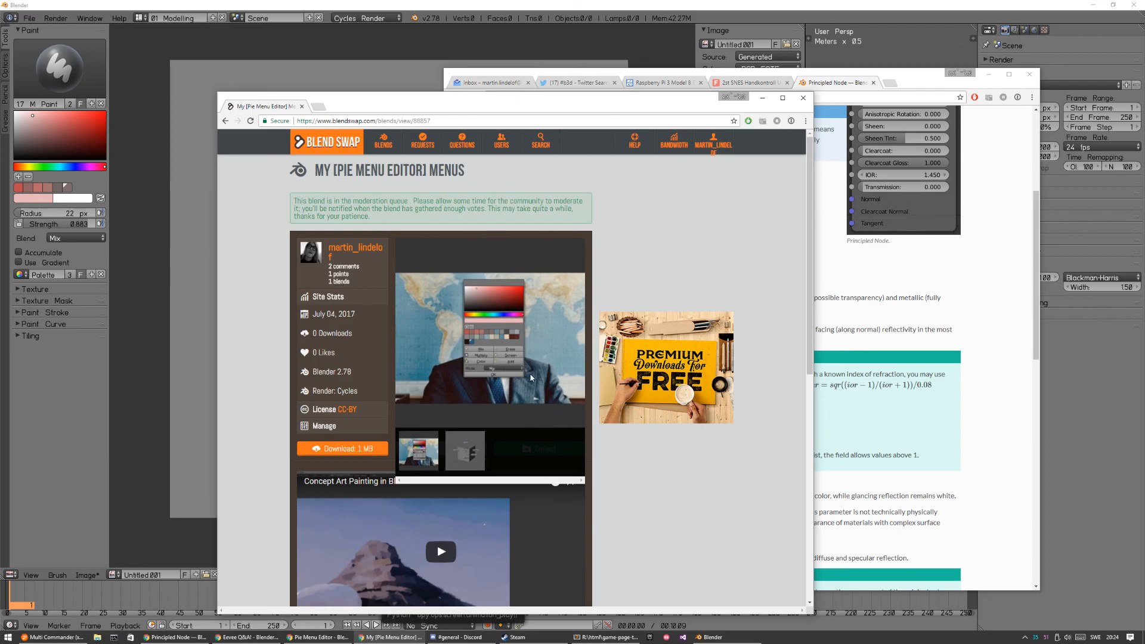